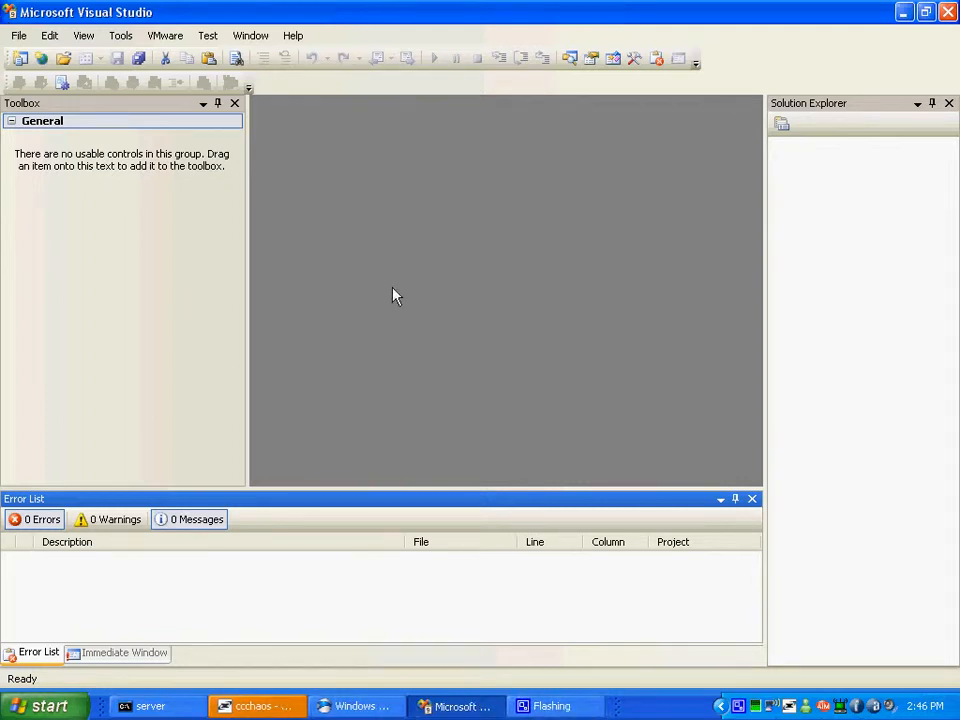
{"action": "mouse_move", "coordinate": [540, 238]}
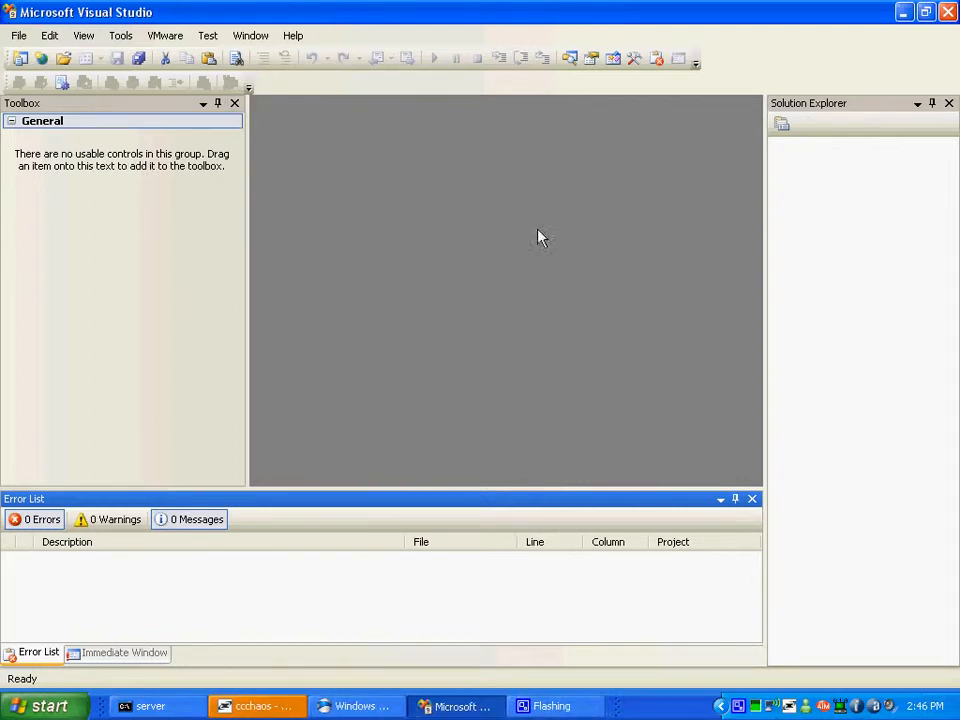
{"action": "mouse_move", "coordinate": [762, 272]}
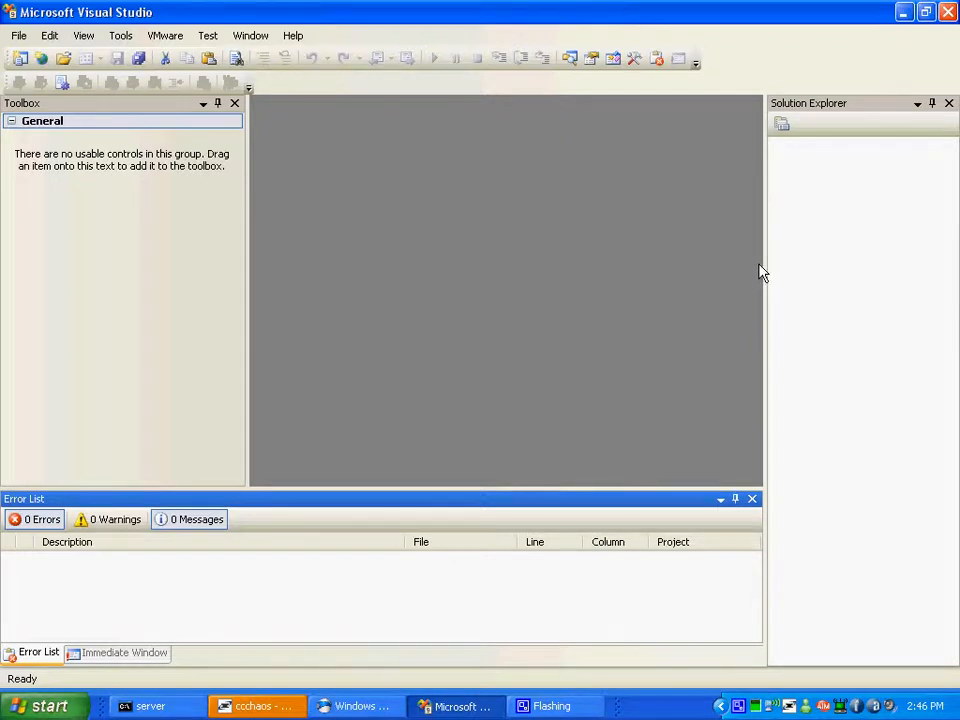
{"action": "mouse_move", "coordinate": [430, 300]}
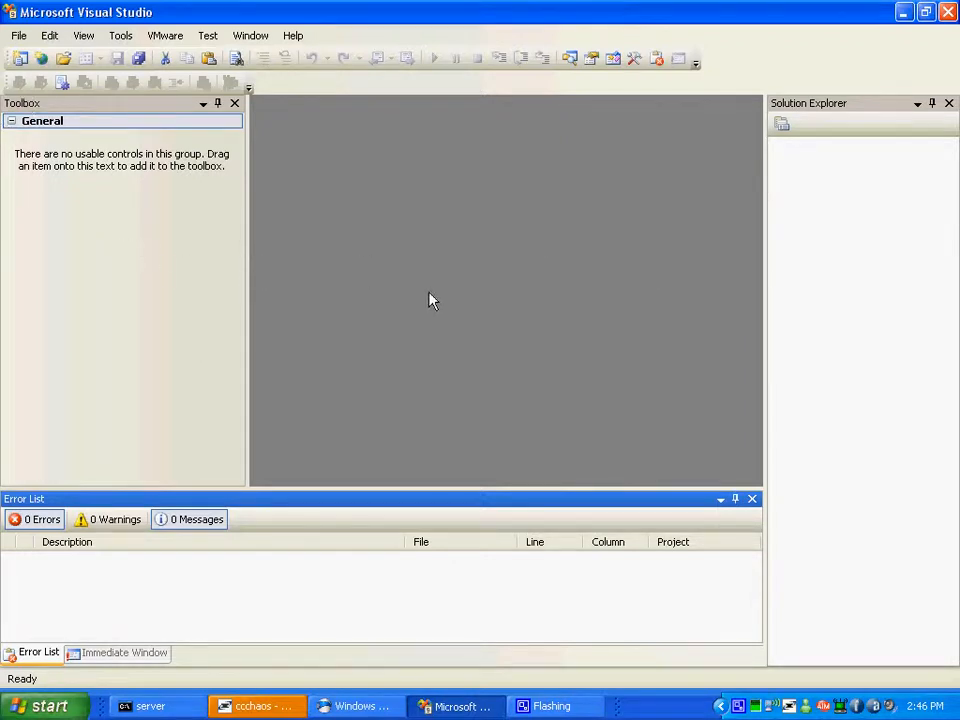
{"action": "mouse_move", "coordinate": [416, 340]}
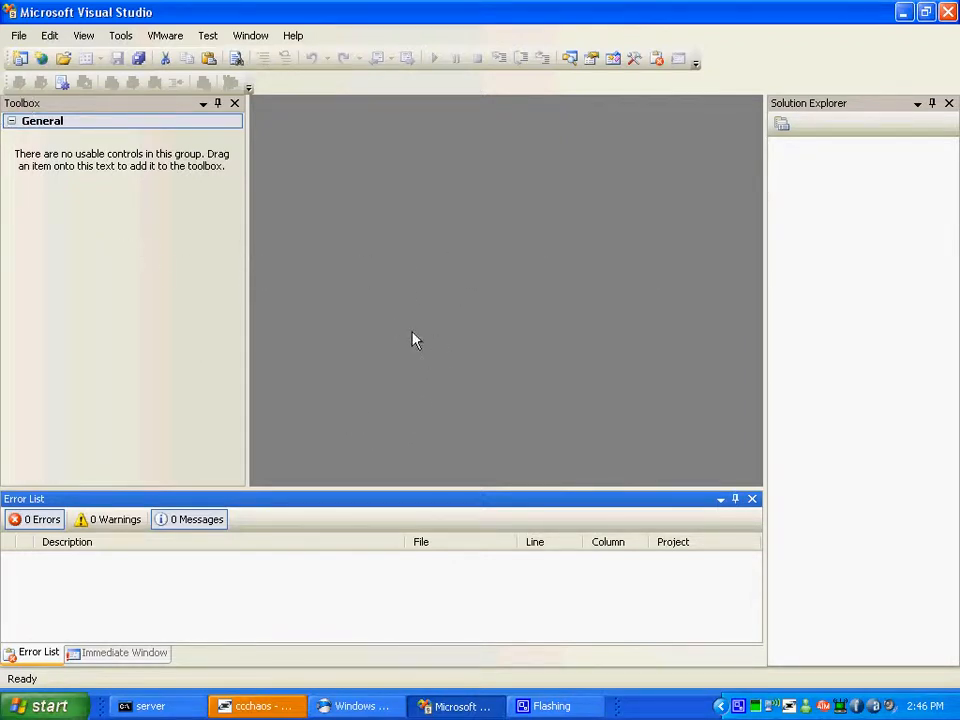
{"action": "mouse_move", "coordinate": [112, 208]}
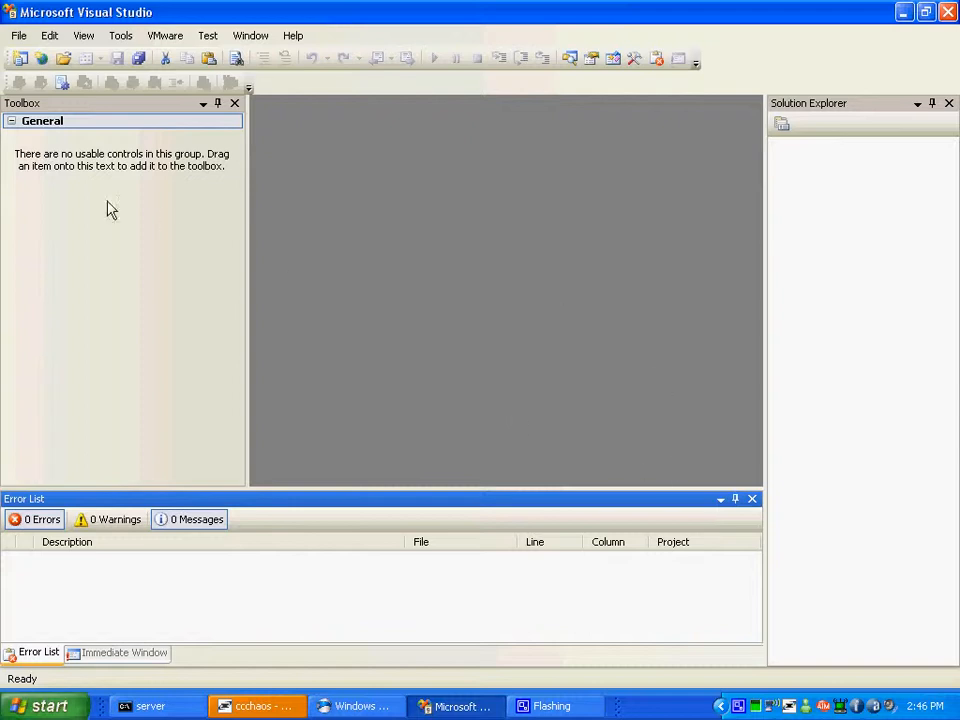
{"action": "mouse_move", "coordinate": [370, 308]}
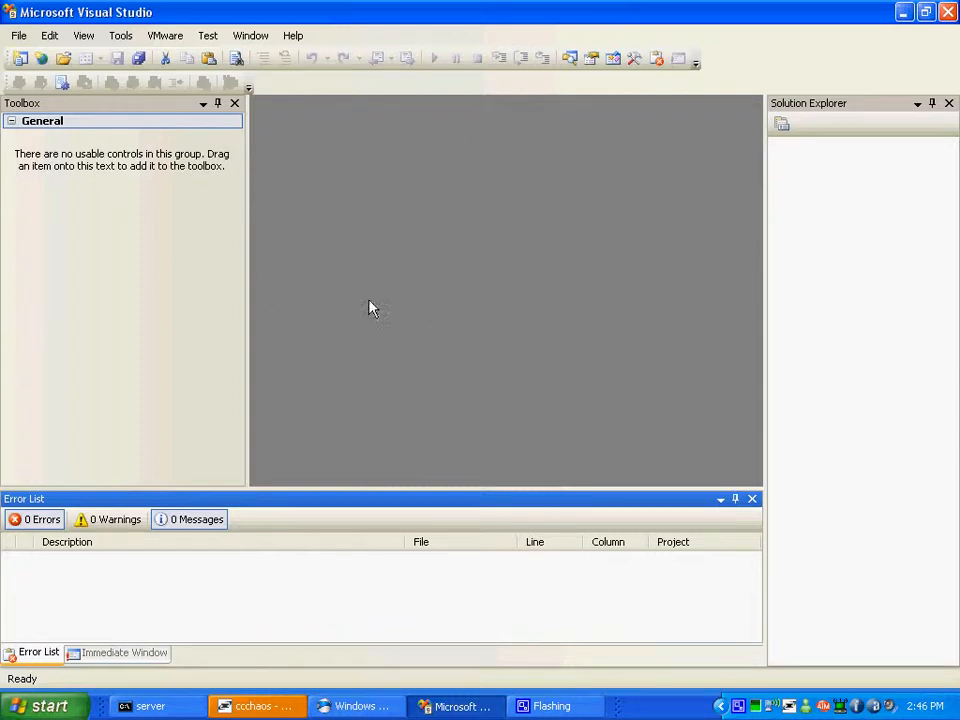
{"action": "mouse_move", "coordinate": [432, 390]}
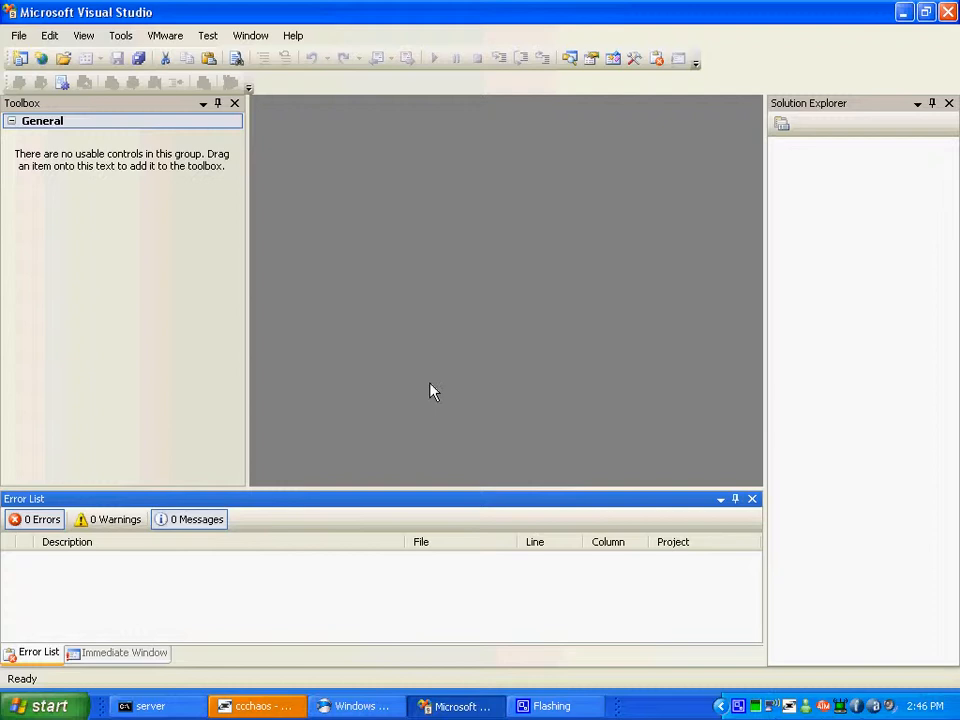
{"action": "mouse_move", "coordinate": [504, 344]}
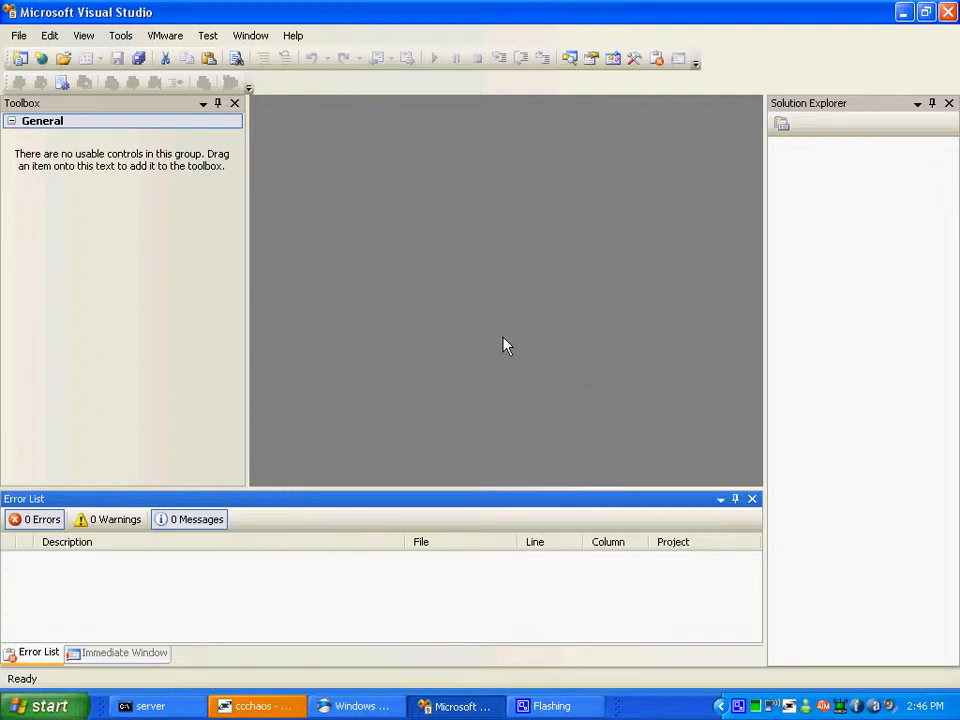
{"action": "mouse_move", "coordinate": [530, 372]}
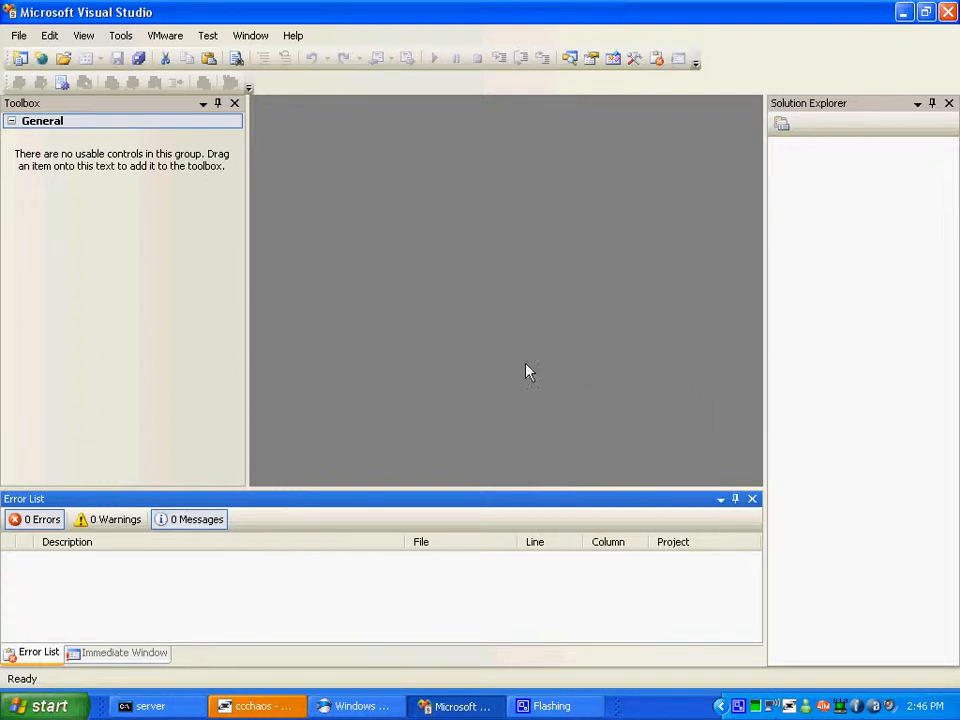
{"action": "mouse_move", "coordinate": [572, 368]}
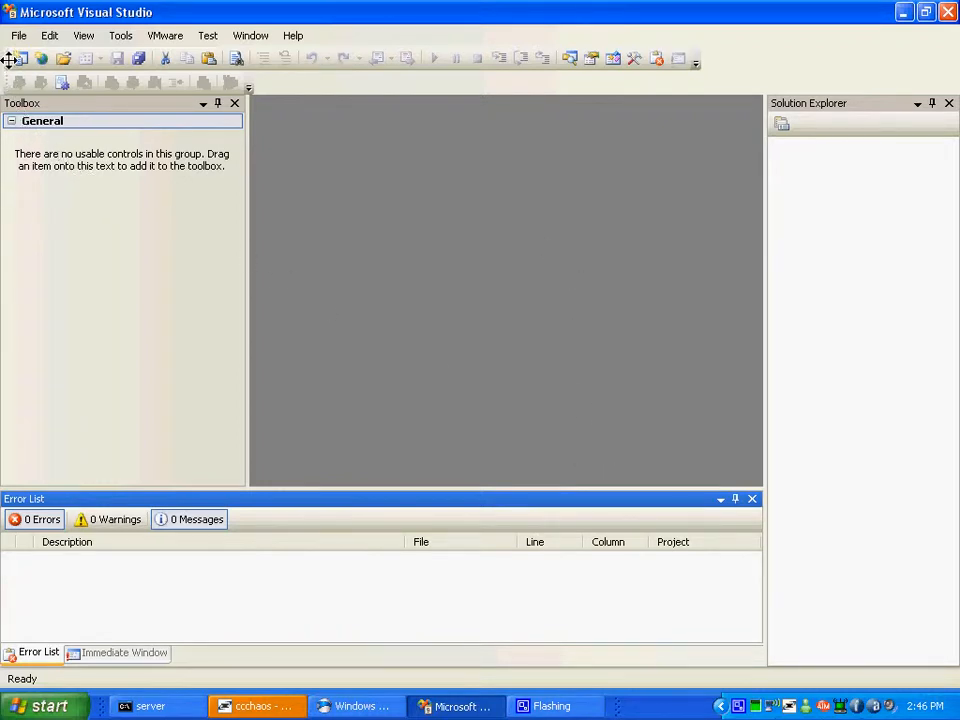
{"action": "mouse_move", "coordinate": [164, 104]}
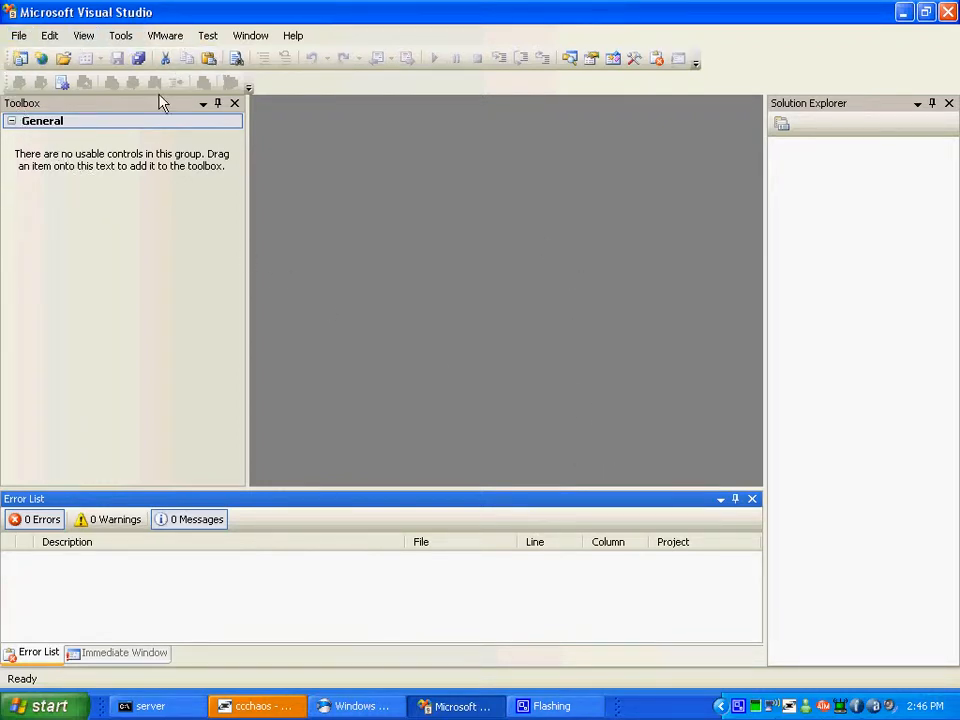
{"action": "mouse_move", "coordinate": [330, 80]}
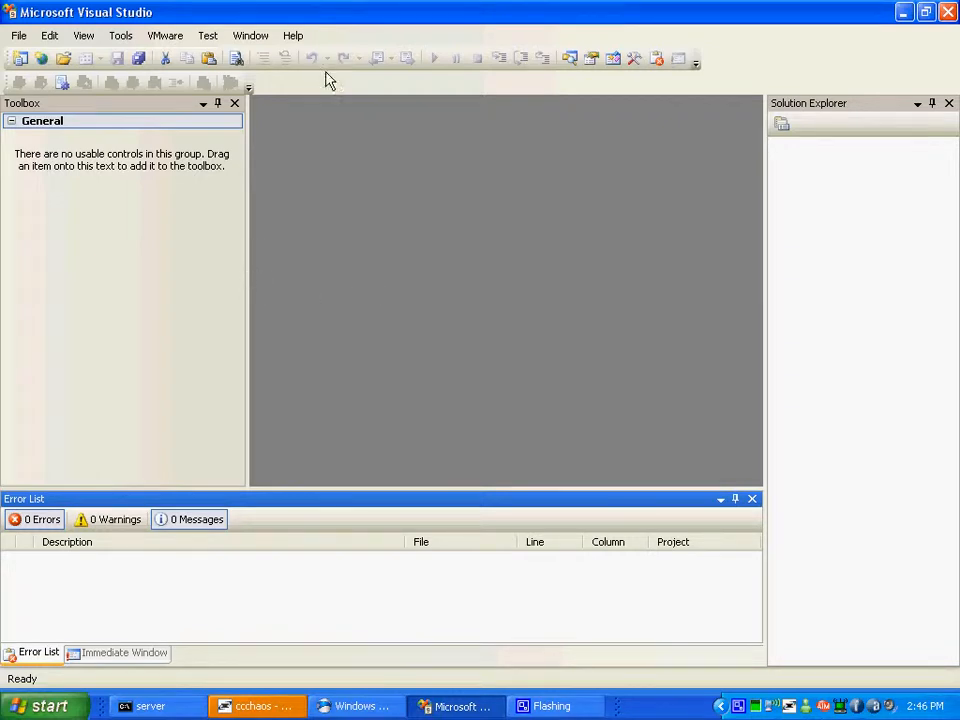
{"action": "mouse_move", "coordinate": [84, 36]}
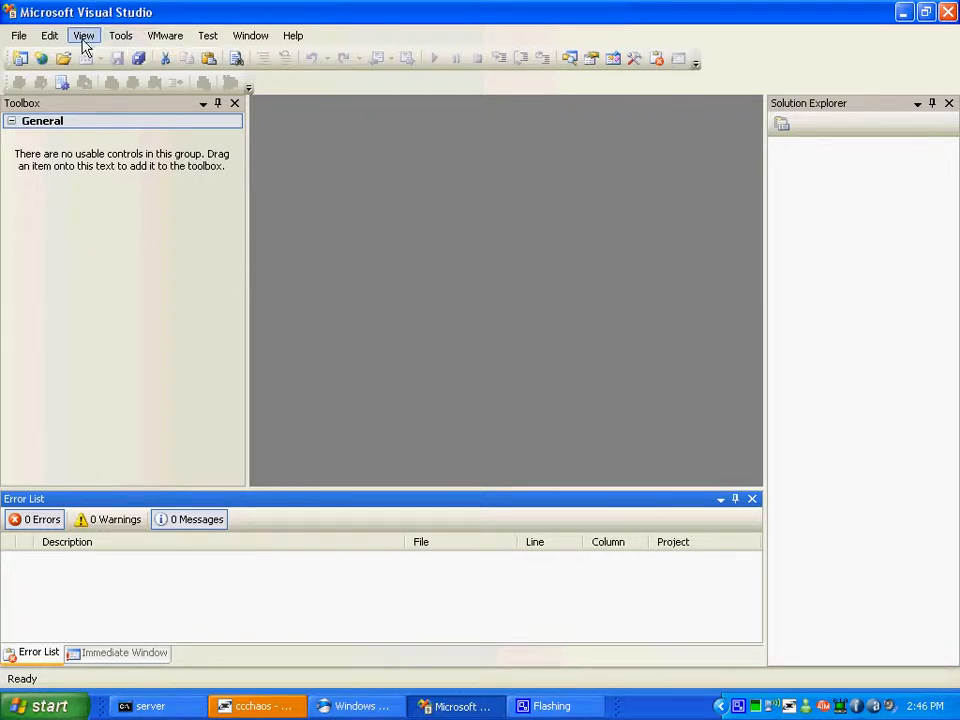
Step: Start a new project using the Visual Basic Windows Forms Application template
{"action": "left_click", "coordinate": [18, 36]}
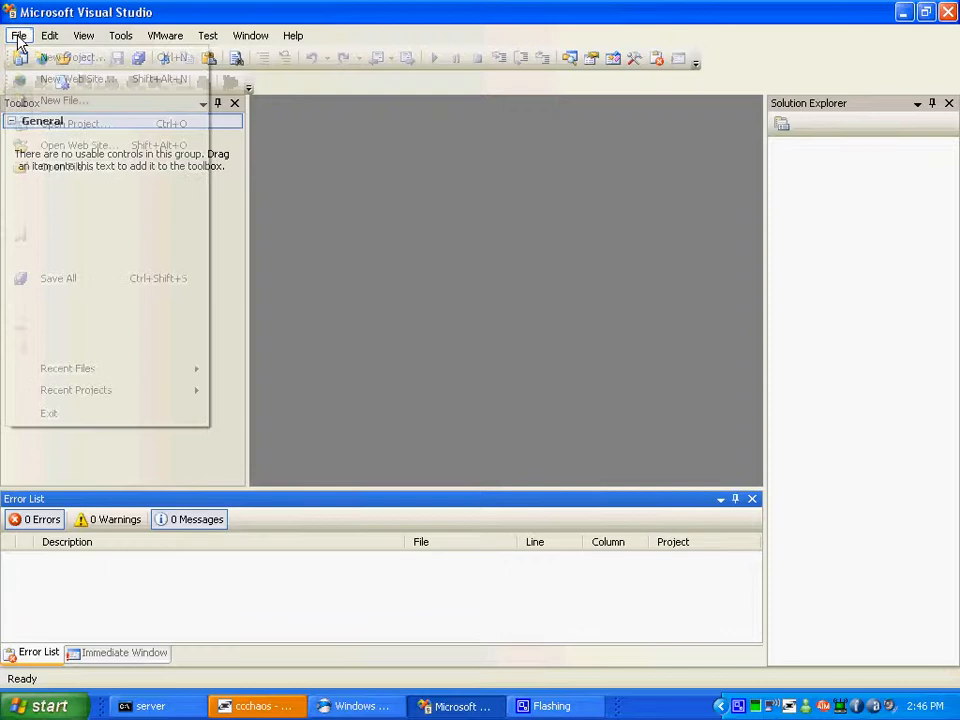
{"action": "left_click", "coordinate": [16, 36]}
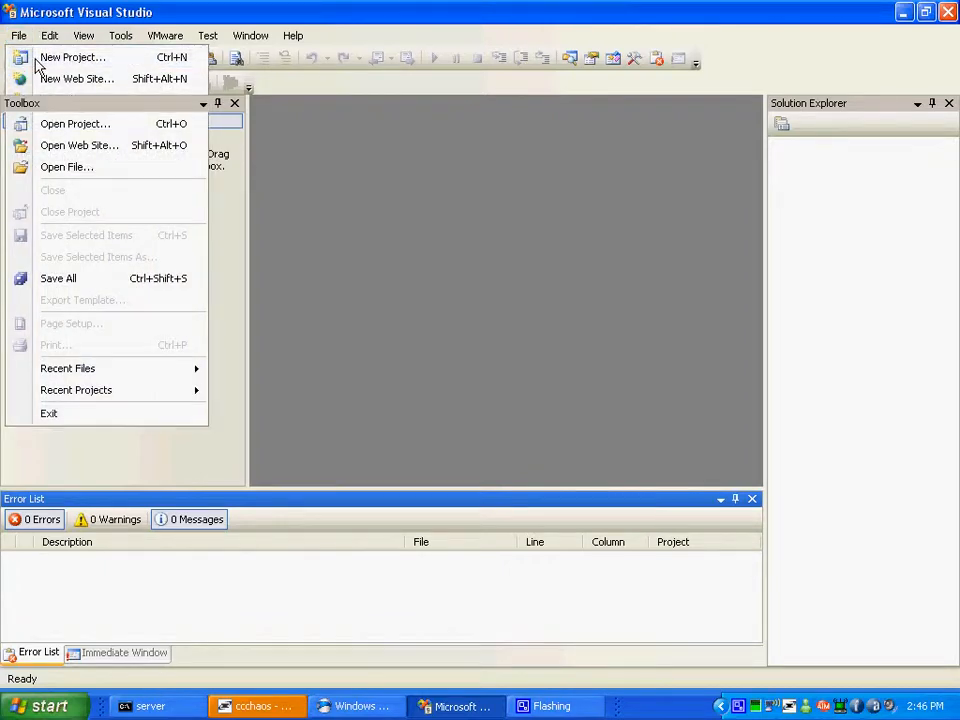
{"action": "left_click", "coordinate": [72, 56]}
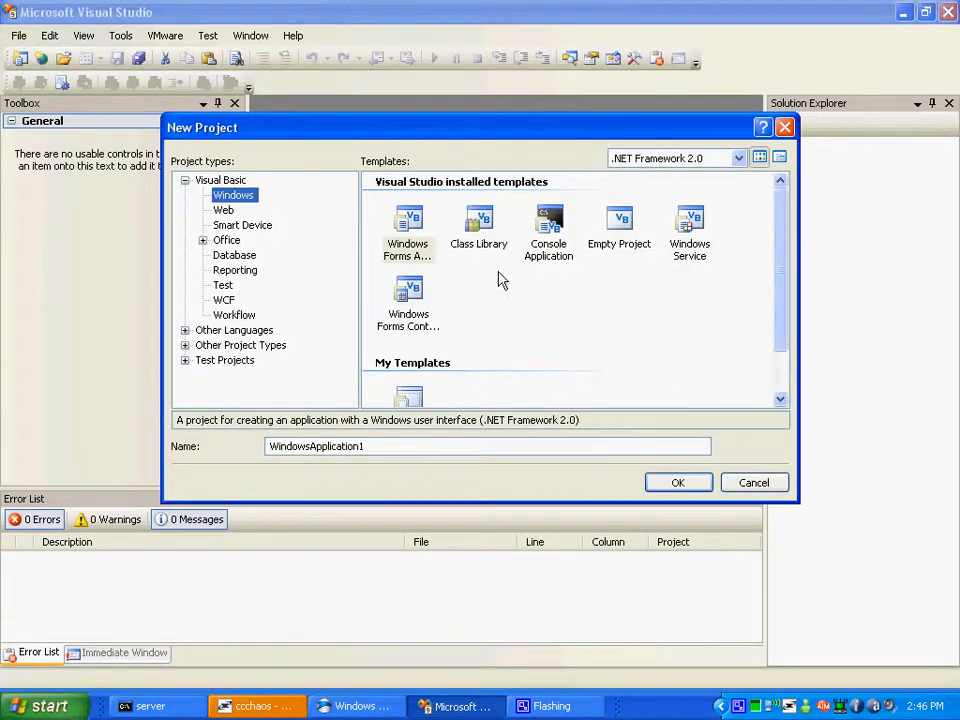
{"action": "left_click", "coordinate": [408, 230]}
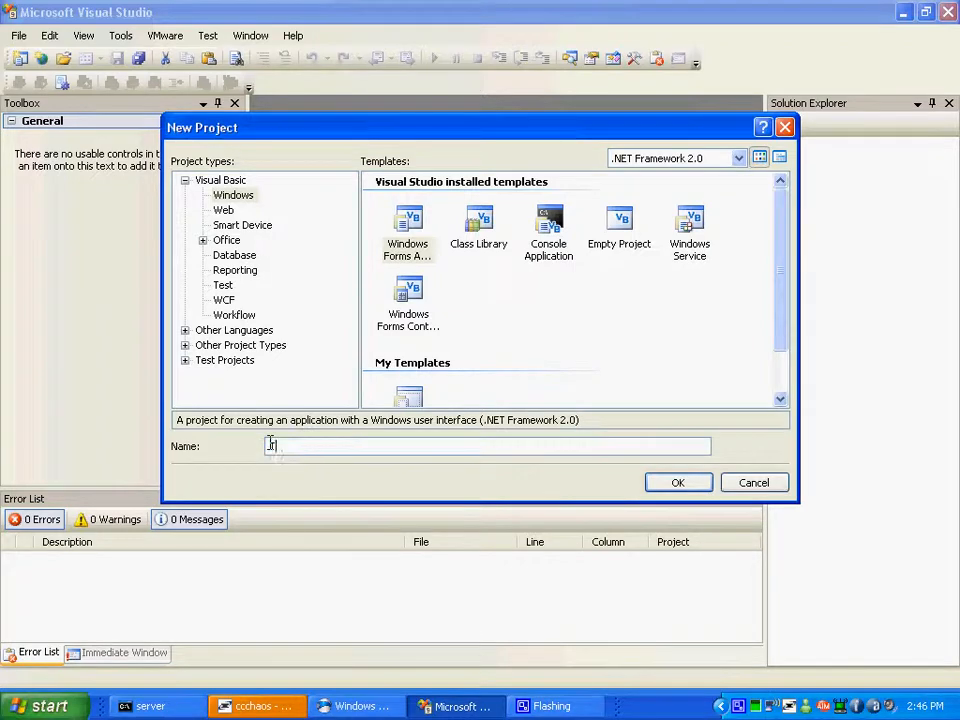
Step: Name the project TestApplication1 and create it
{"action": "type", "text": "TestApplication1"}
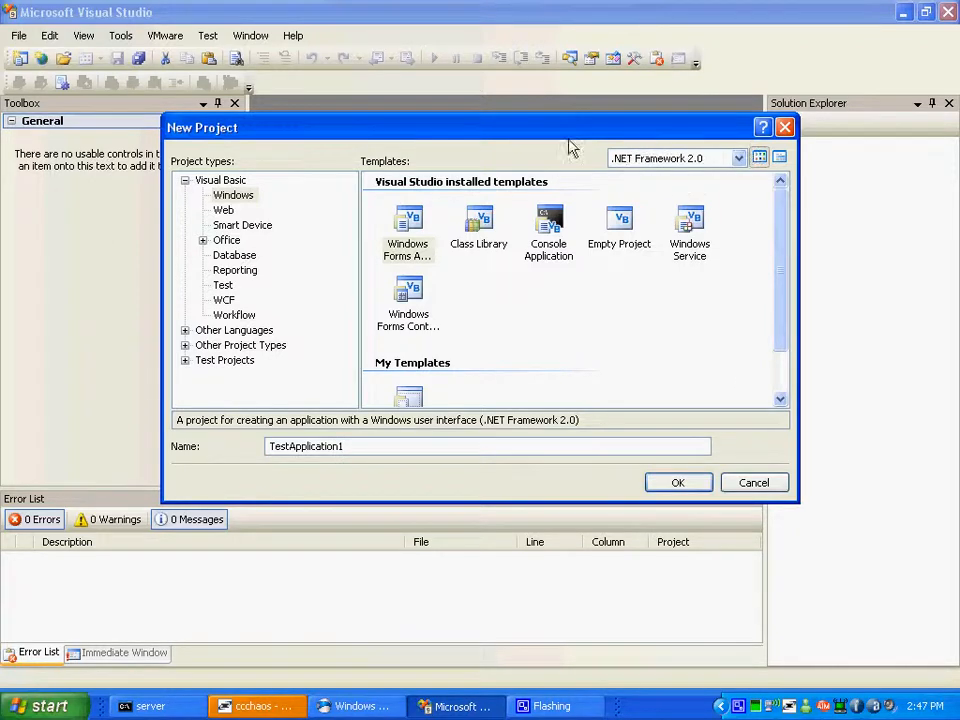
{"action": "left_click", "coordinate": [738, 158]}
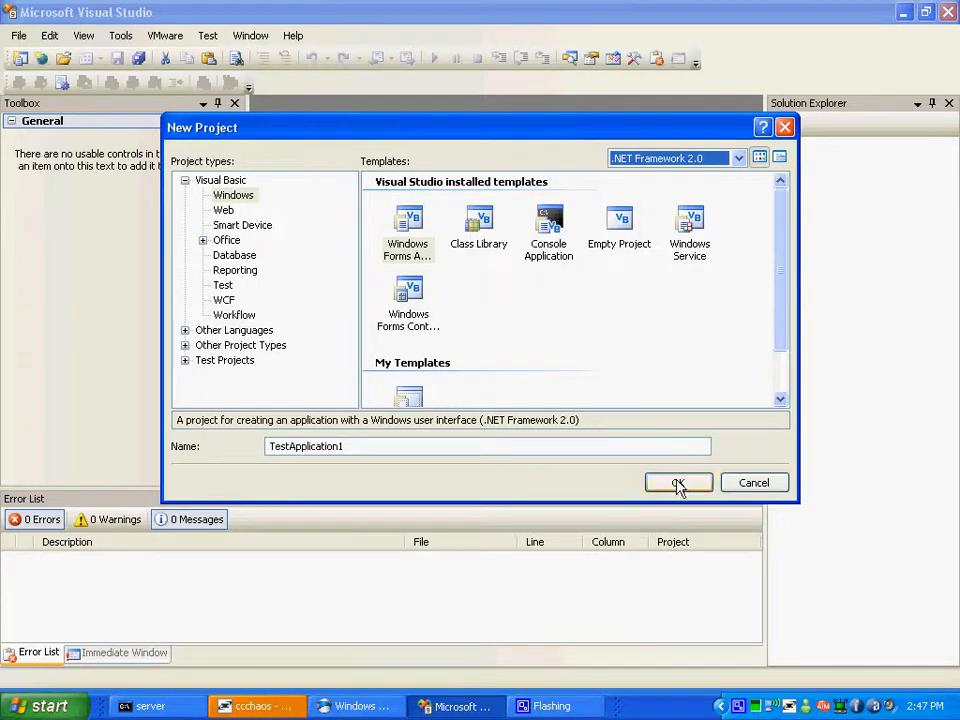
{"action": "left_click", "coordinate": [678, 482]}
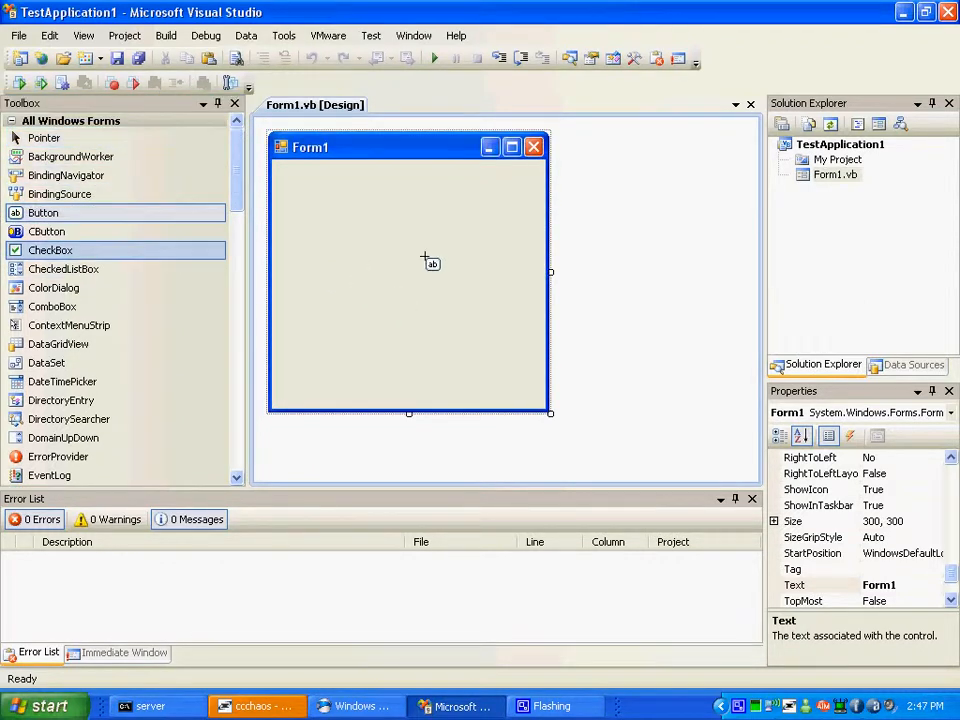
Step: Add Button1 from the Toolbox and position it at Form1's top-right corner
{"action": "left_click_drag", "start_coordinate": [44, 212], "coordinate": [398, 284]}
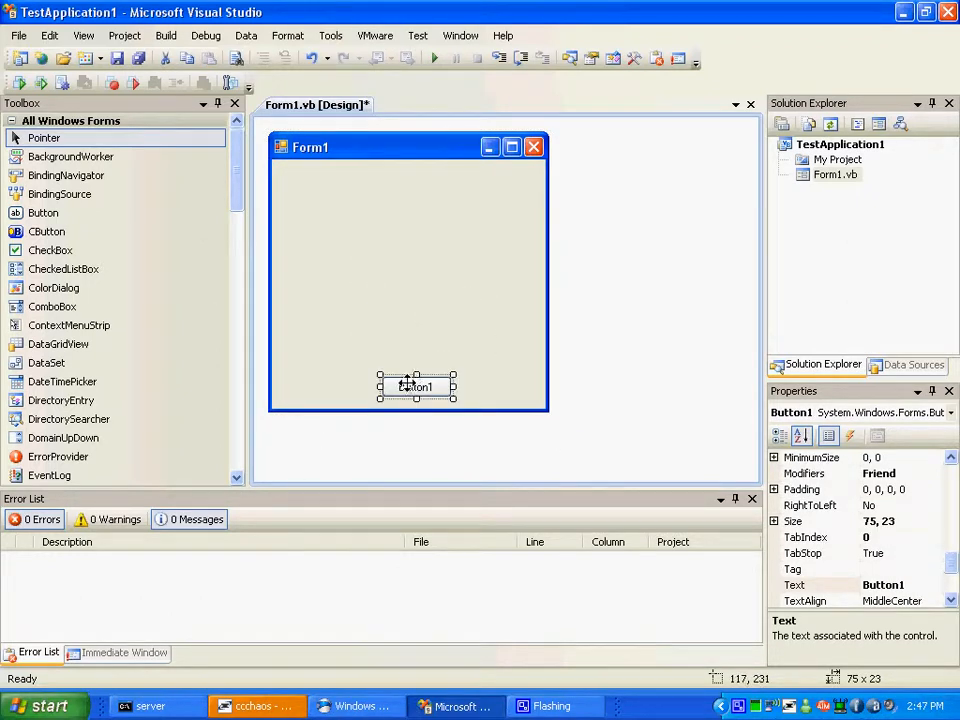
{"action": "left_click_drag", "start_coordinate": [416, 388], "coordinate": [340, 220]}
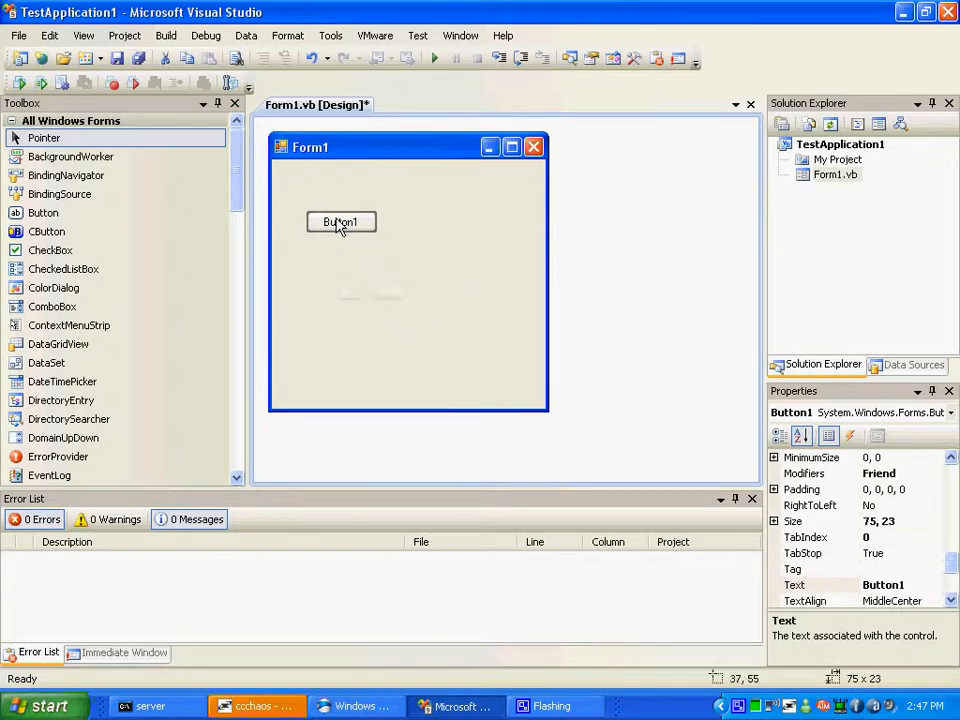
{"action": "left_click_drag", "start_coordinate": [340, 220], "coordinate": [498, 180]}
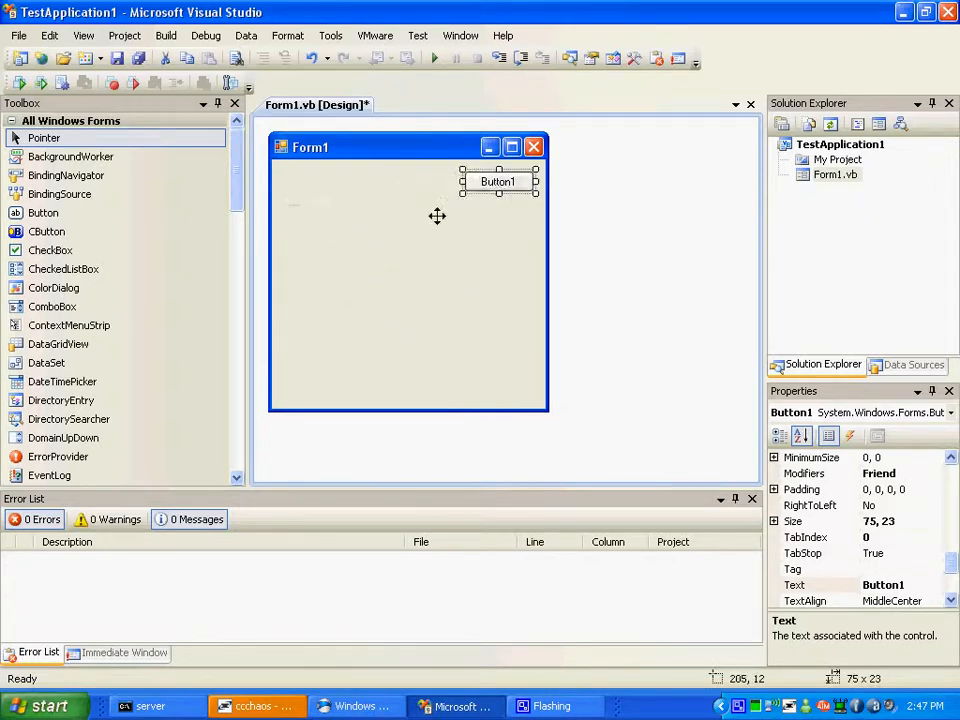
Step: Add a TextBox to Form1 to the left of Button1
{"action": "scroll", "scroll_direction": "down", "scroll_amount": 3}
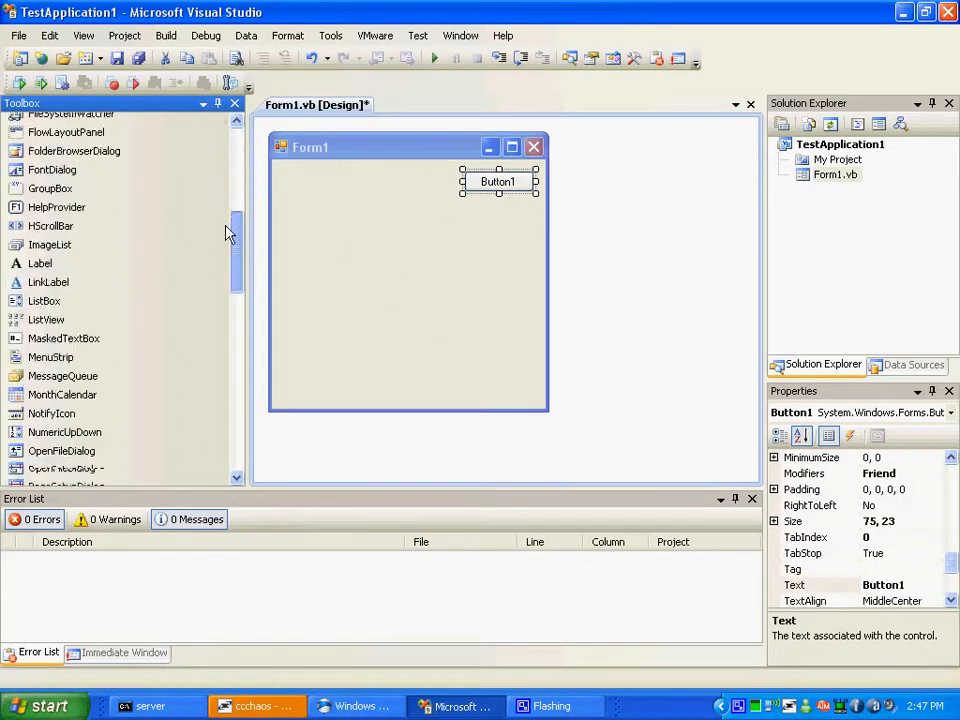
{"action": "scroll", "scroll_direction": "down", "scroll_amount": 3}
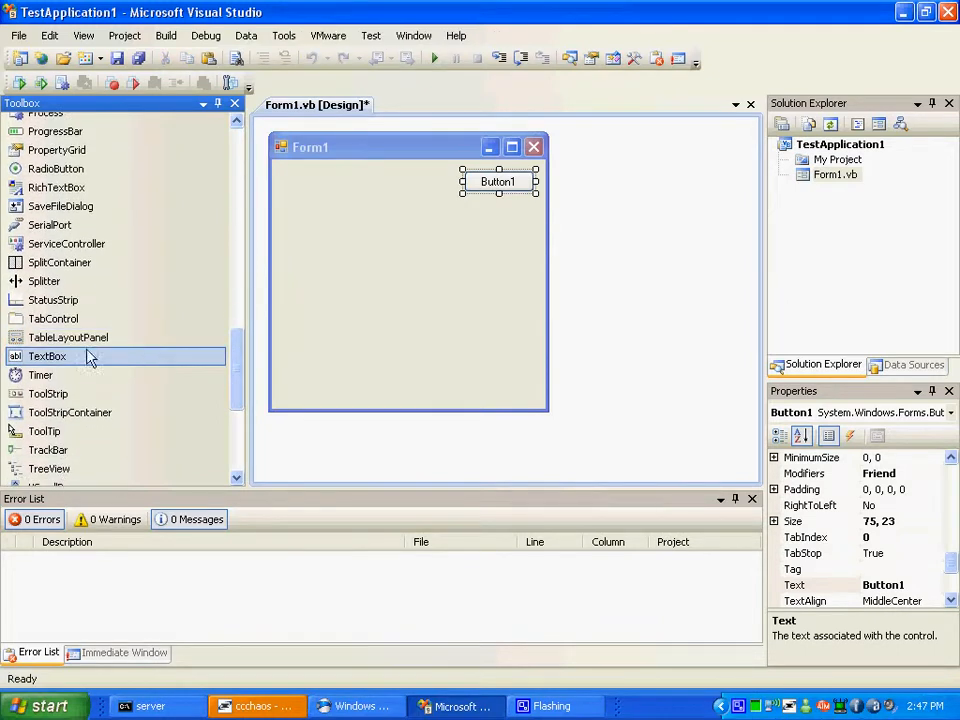
{"action": "left_click_drag", "start_coordinate": [48, 356], "coordinate": [384, 292]}
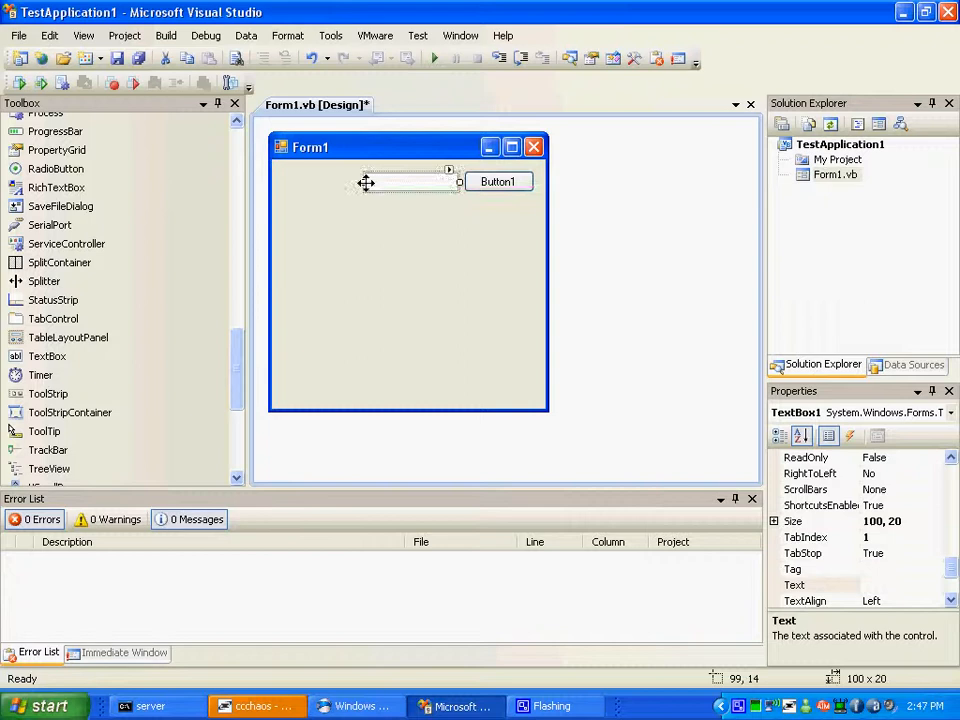
Step: Resize Form1 to 300, 91 so it just holds the two controls
{"action": "left_click", "coordinate": [380, 330]}
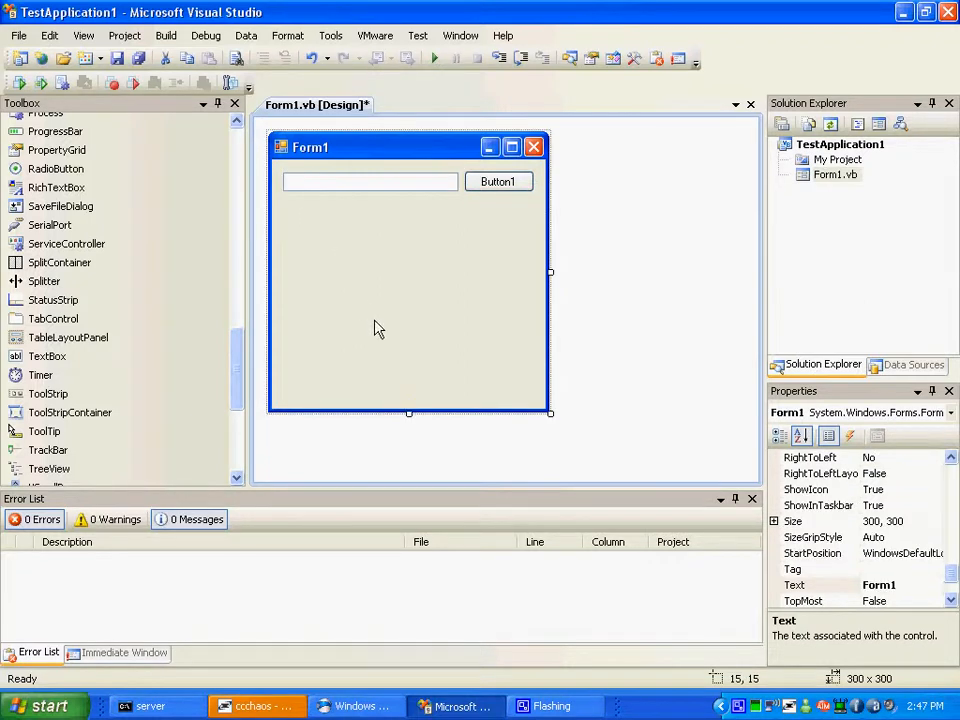
{"action": "left_click_drag", "start_coordinate": [408, 412], "coordinate": [416, 220]}
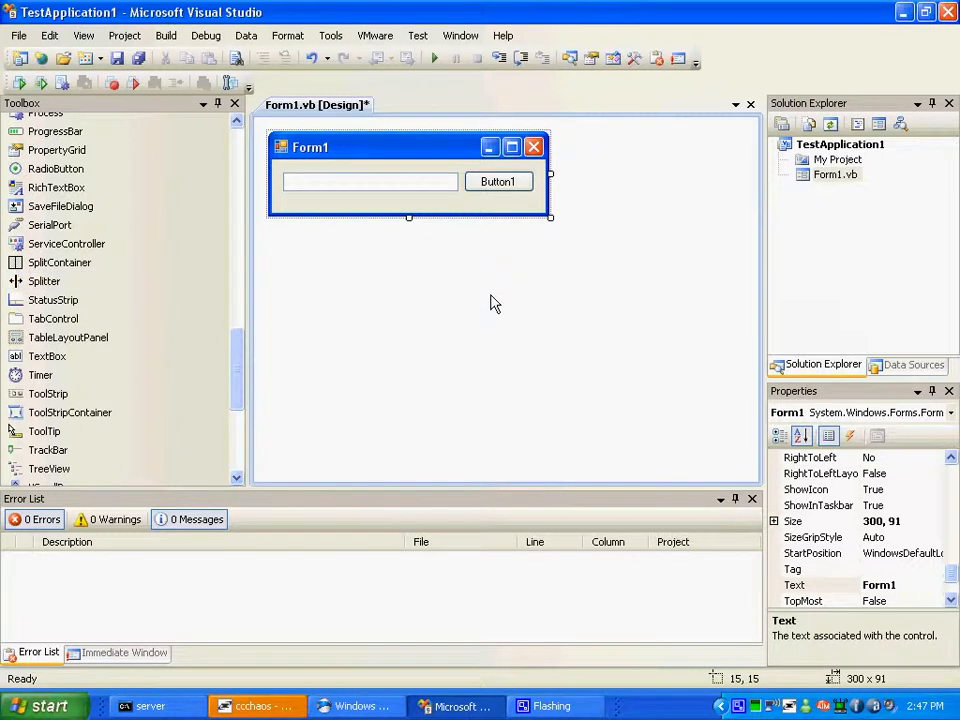
{"action": "left_click", "coordinate": [432, 56]}
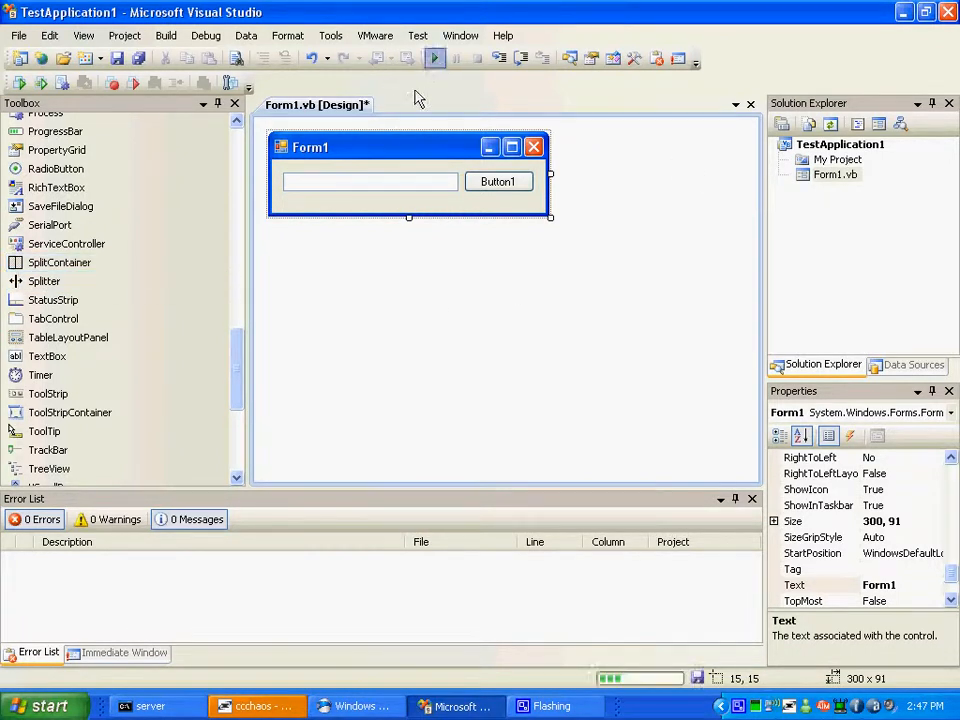
{"action": "left_click", "coordinate": [434, 58]}
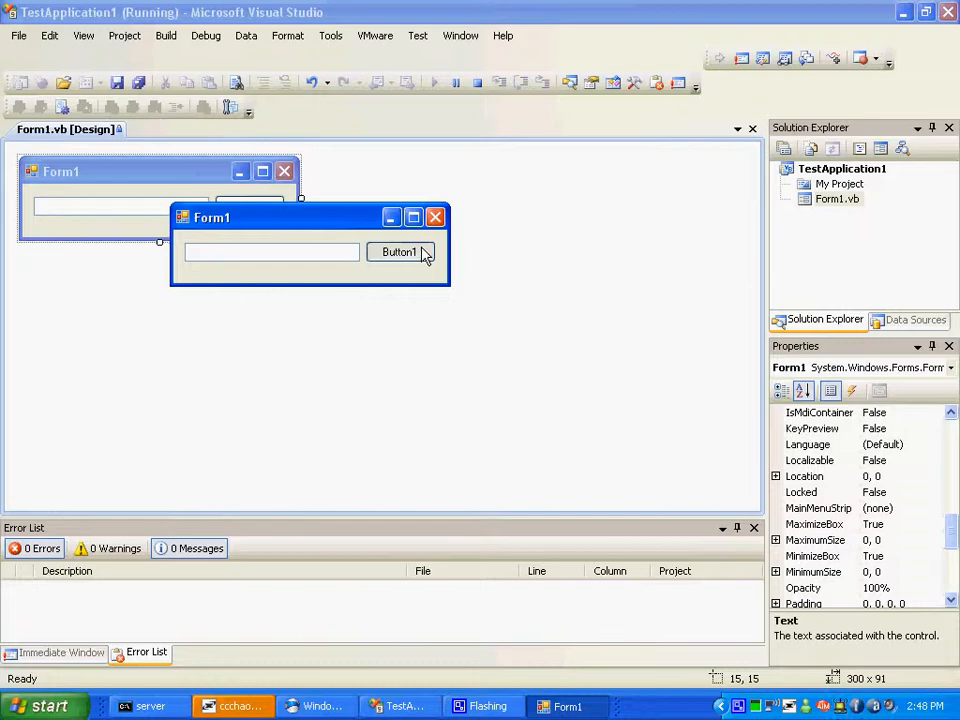
{"action": "left_click", "coordinate": [436, 216]}
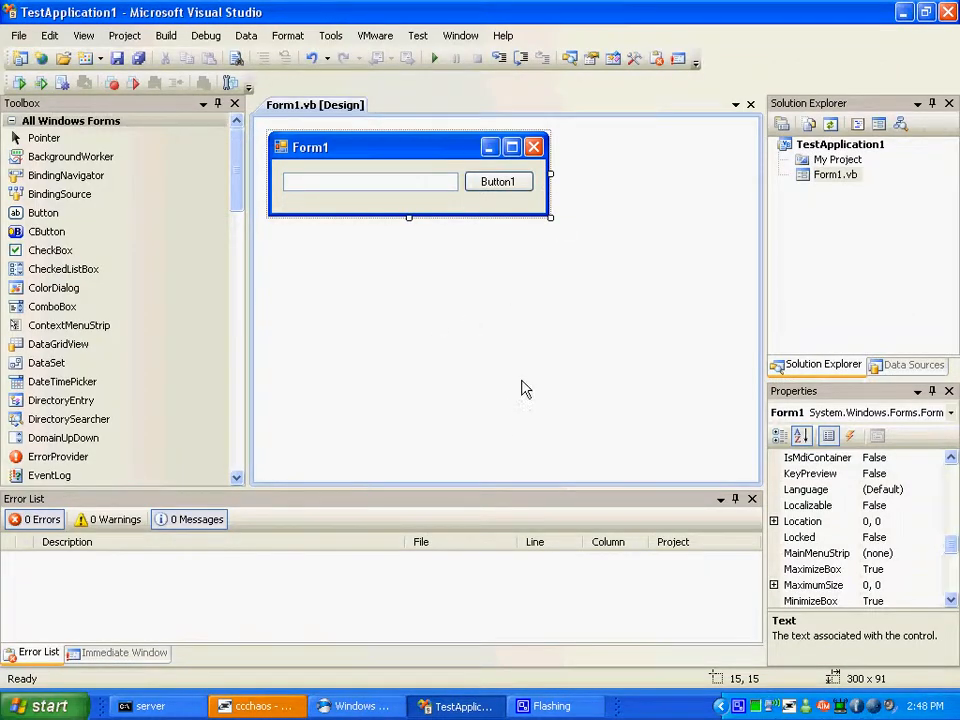
Step: Generate an empty Button1_Click handler in Form1's code
{"action": "left_click", "coordinate": [498, 180]}
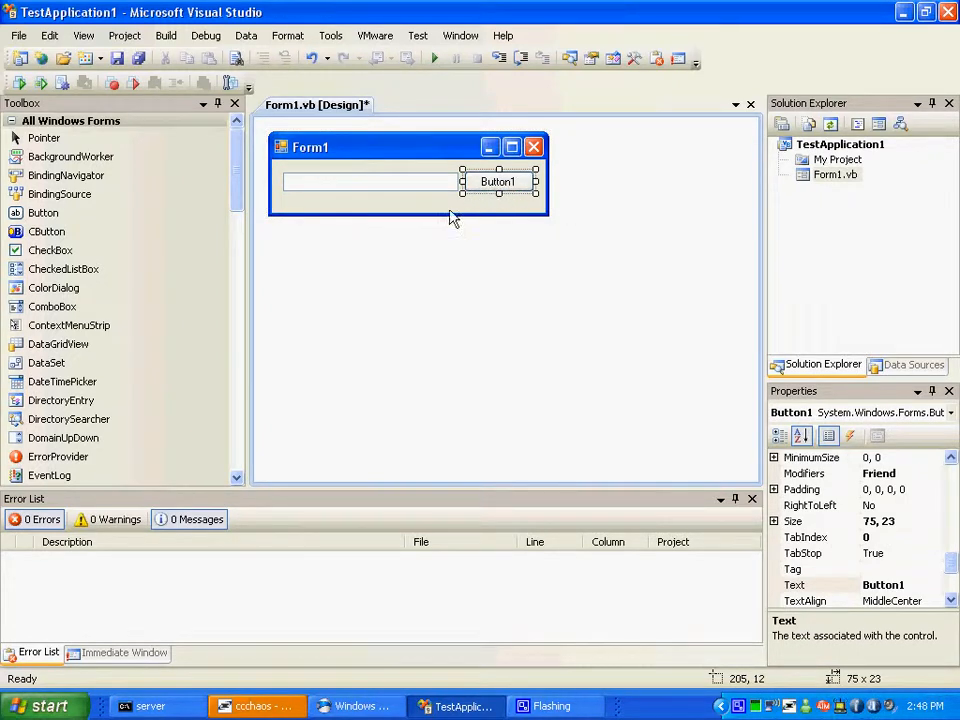
{"action": "mouse_move", "coordinate": [468, 184]}
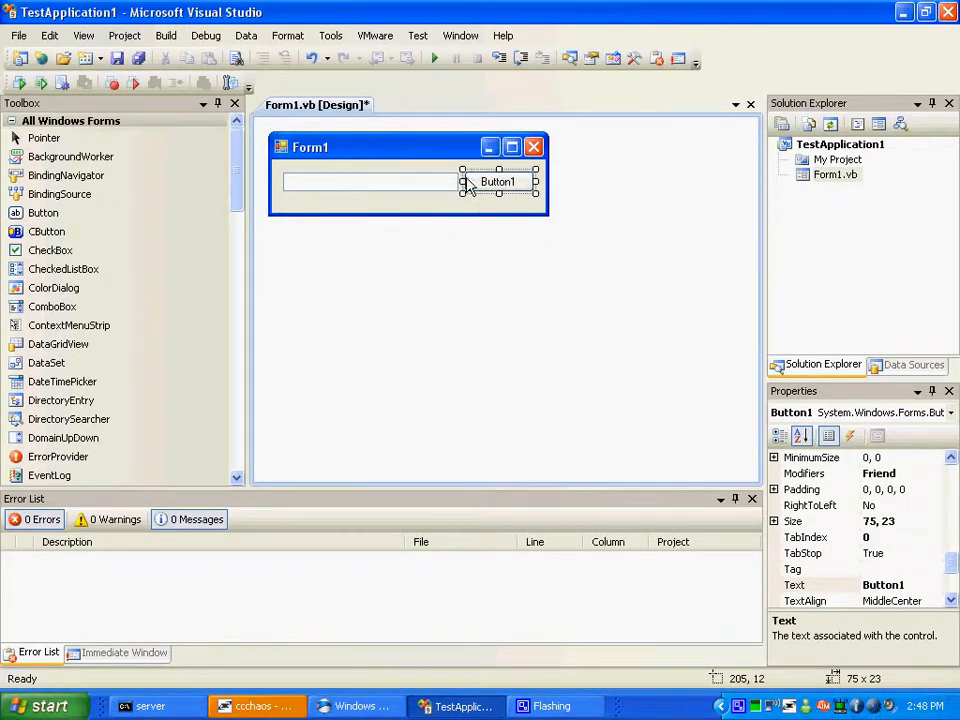
{"action": "double_click", "coordinate": [496, 180]}
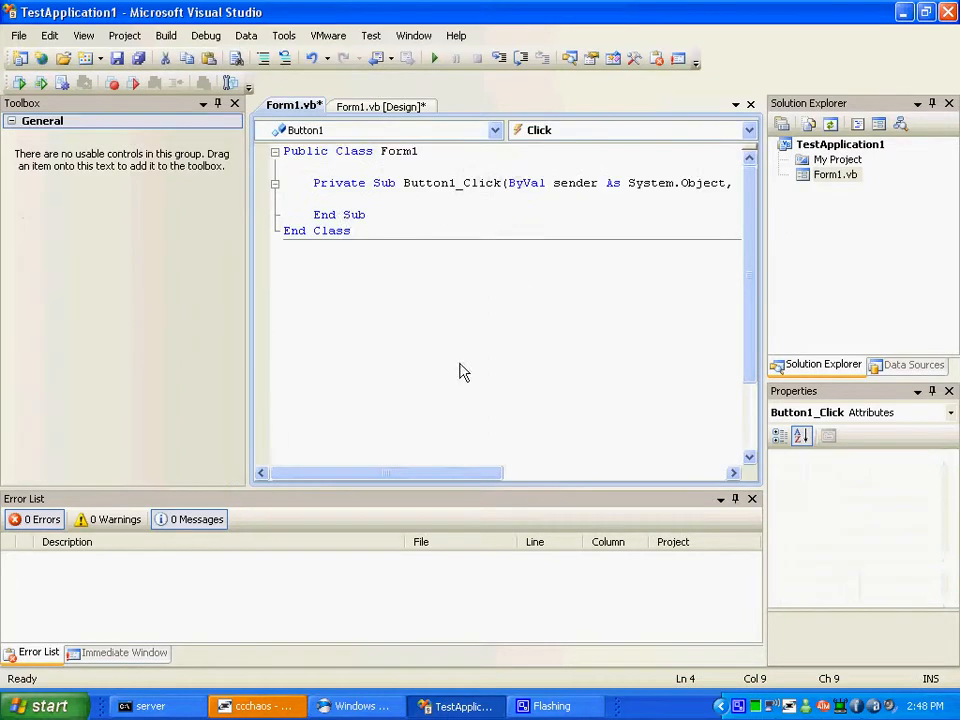
{"action": "left_click_drag", "start_coordinate": [384, 472], "coordinate": [490, 472]}
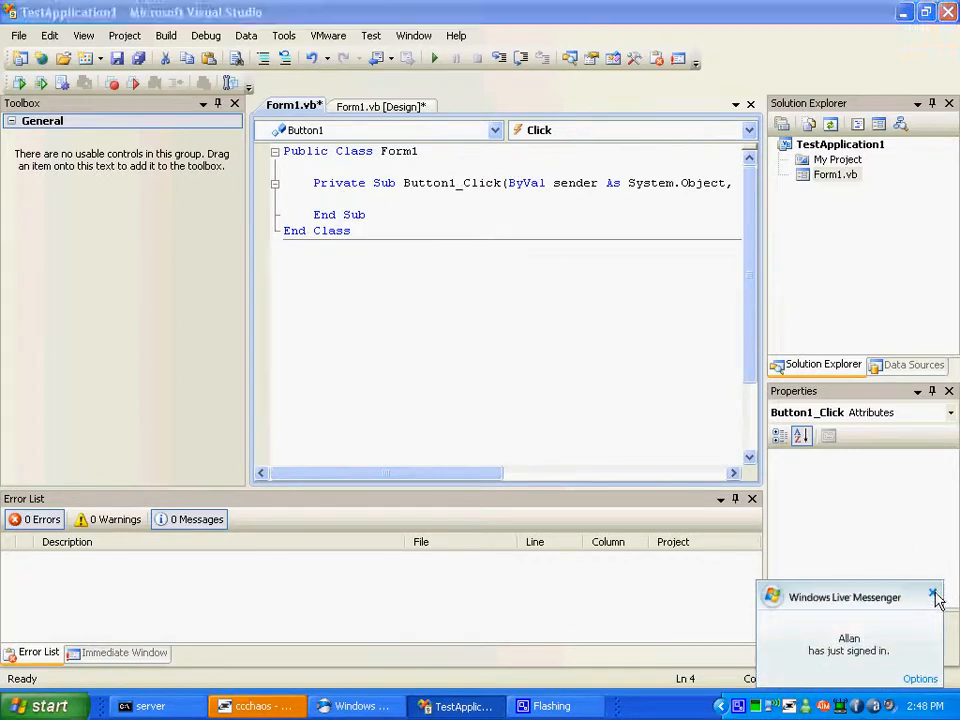
Step: Check TextBox1's name in the designer and return to the code
{"action": "left_click", "coordinate": [380, 104]}
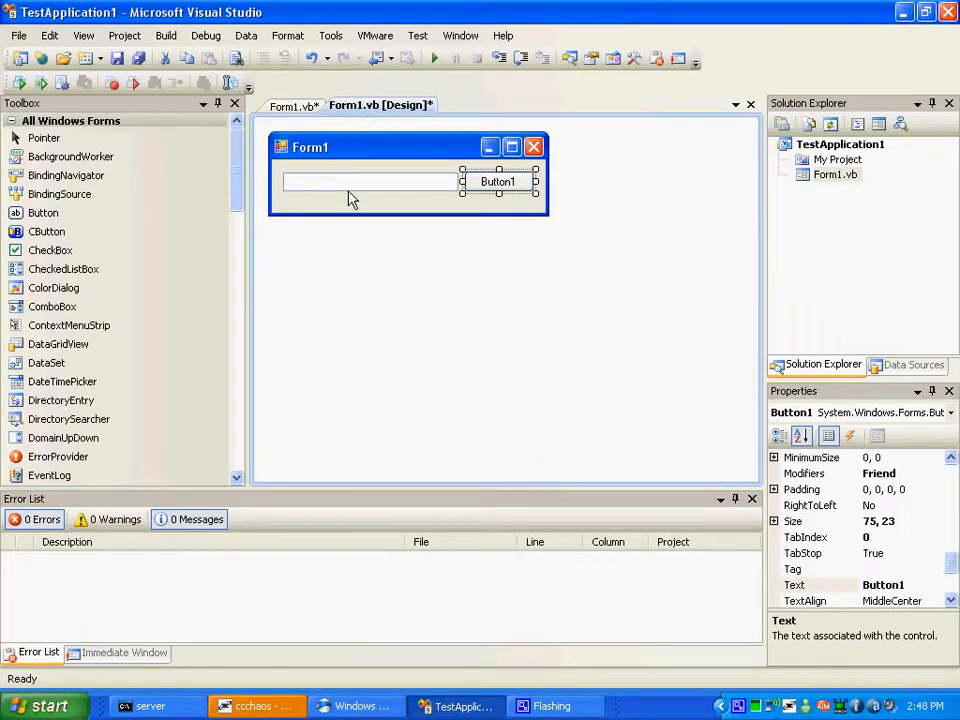
{"action": "left_click", "coordinate": [364, 180]}
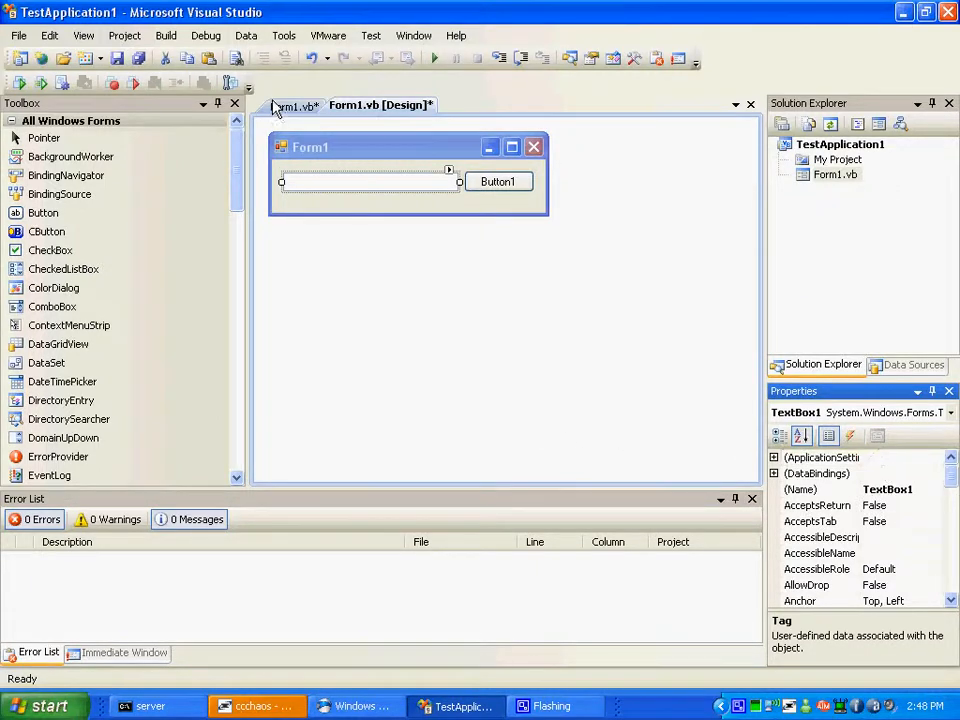
{"action": "double_click", "coordinate": [496, 180]}
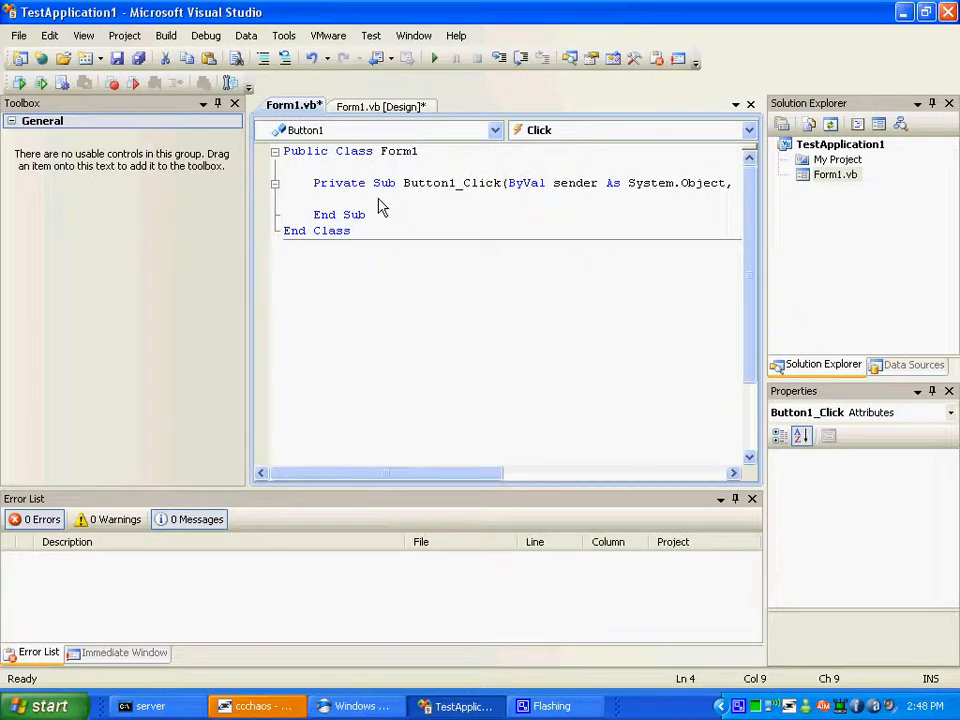
Step: Add TextBox1.Text = "Mushroom Pie." inside Button1_Click
{"action": "type", "text": "TextBox1"}
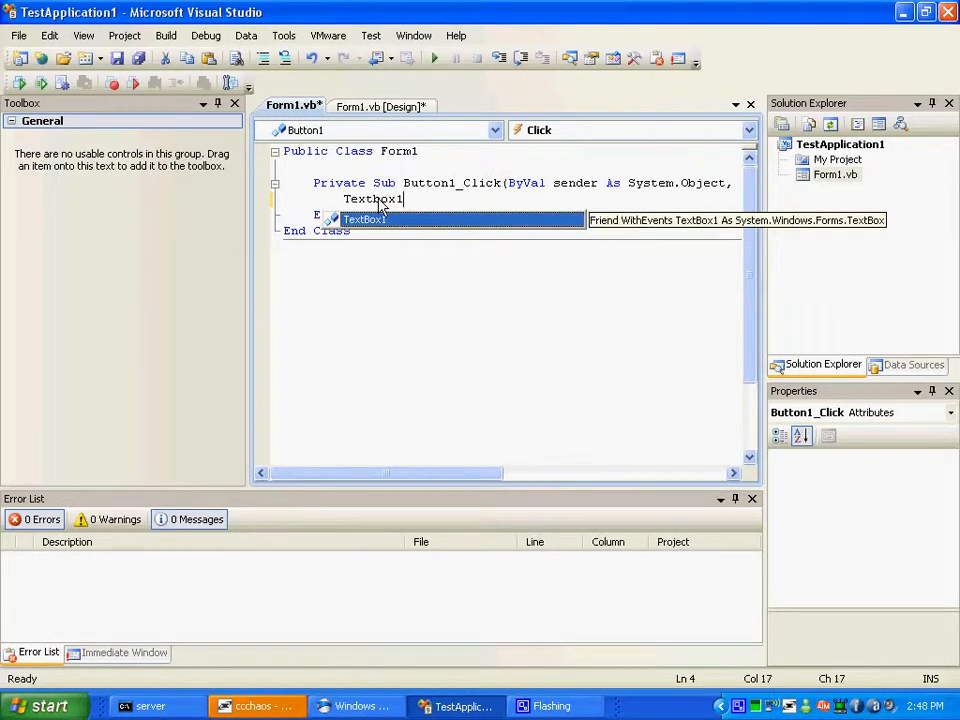
{"action": "type", "text": ".text"}
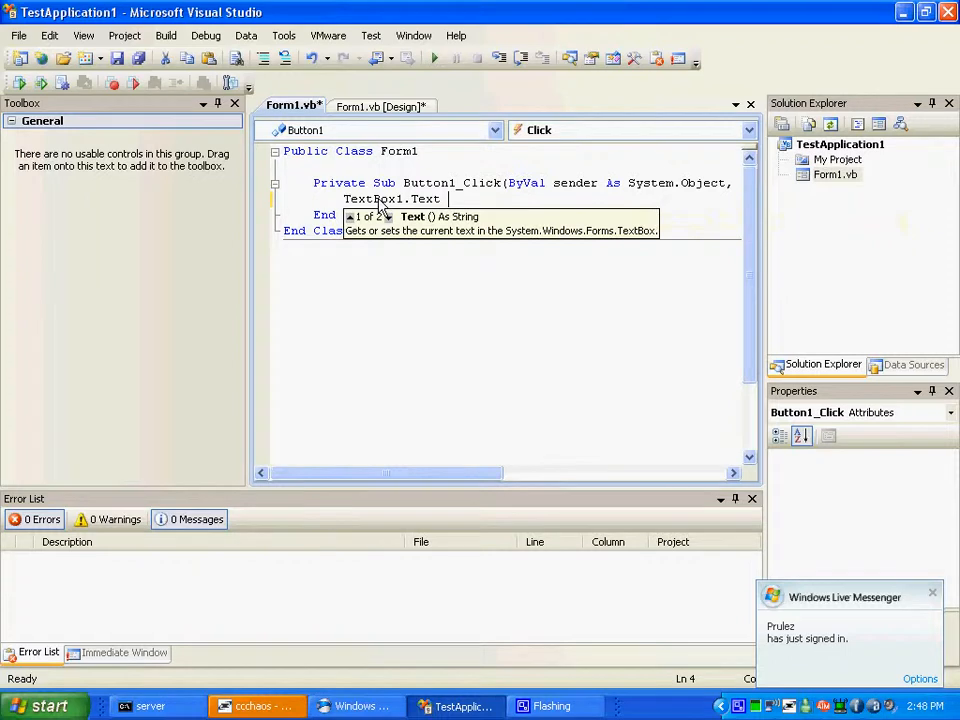
{"action": "type", "text": "= \""}
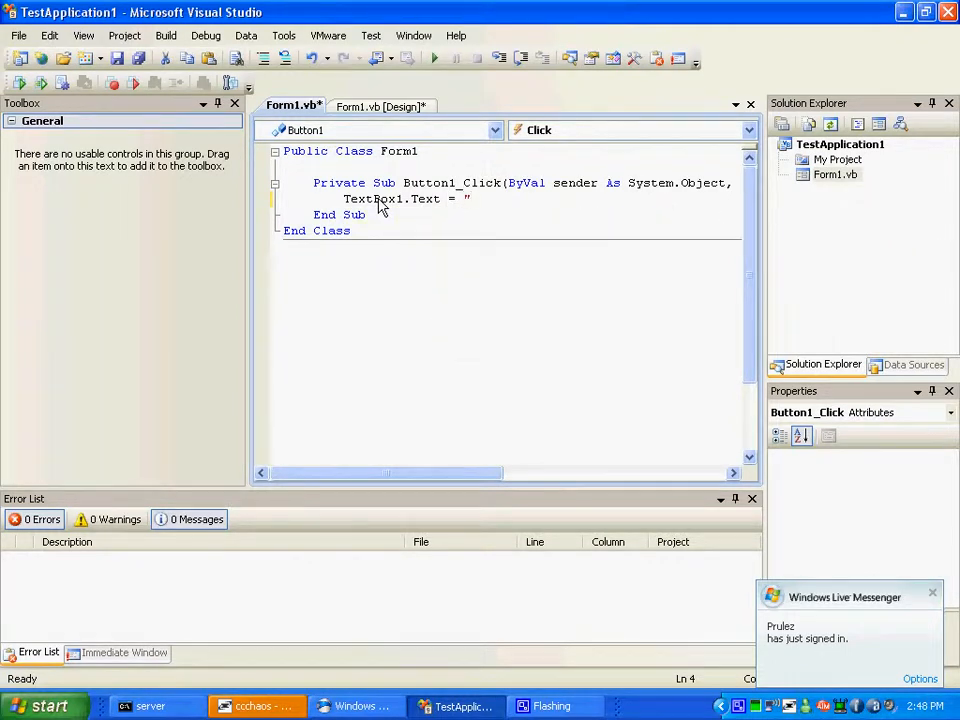
{"action": "type", "text": "P"}
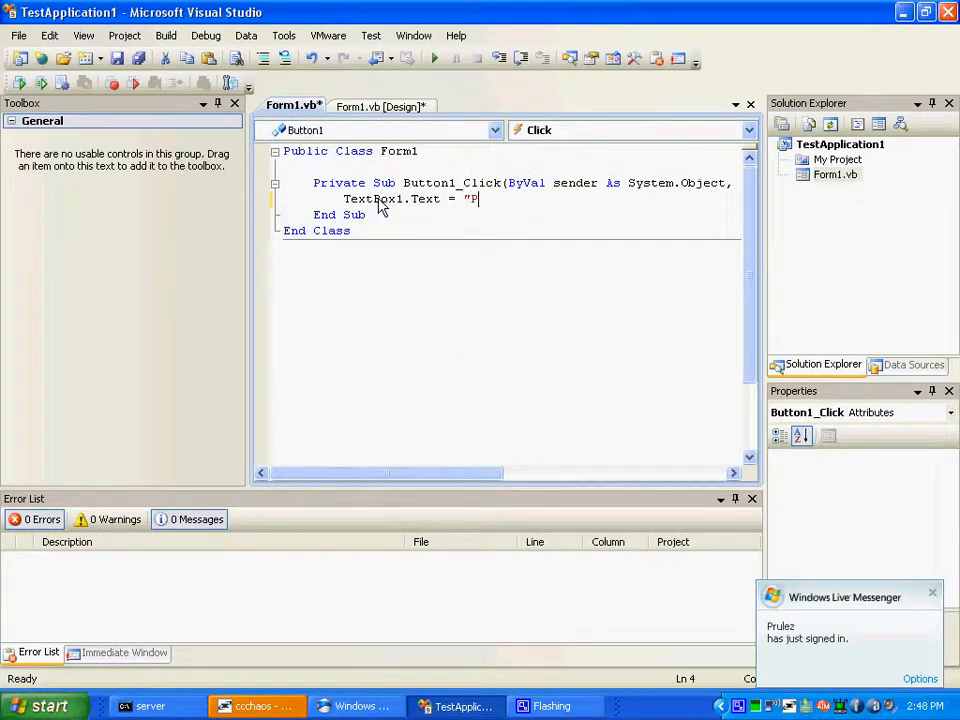
{"action": "type", "text": "ushroom"}
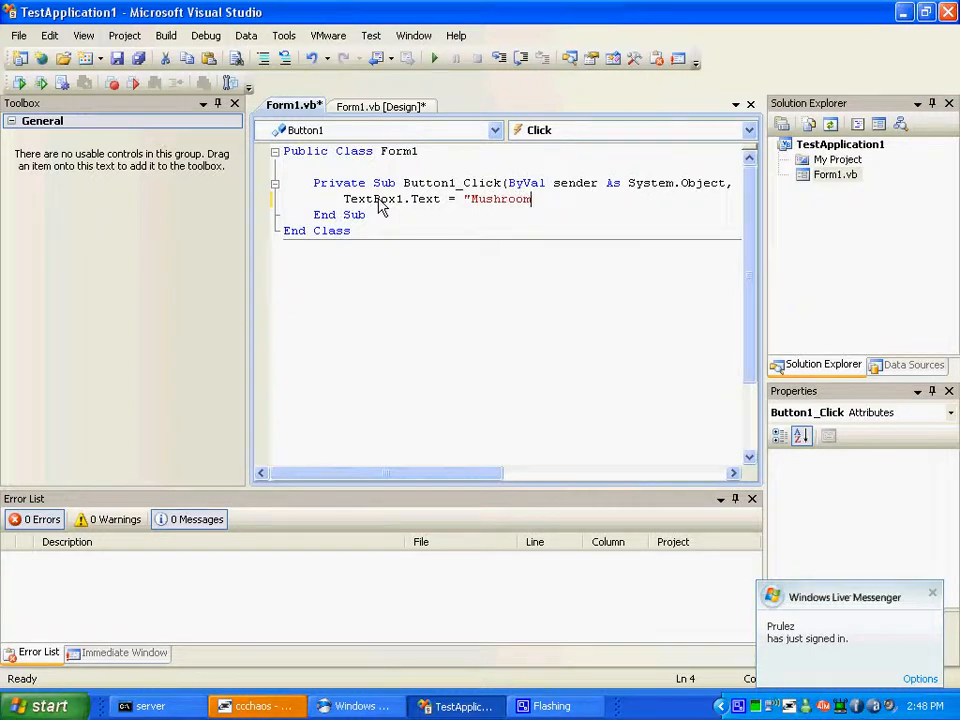
{"action": "type", "text": "Pie.\""}
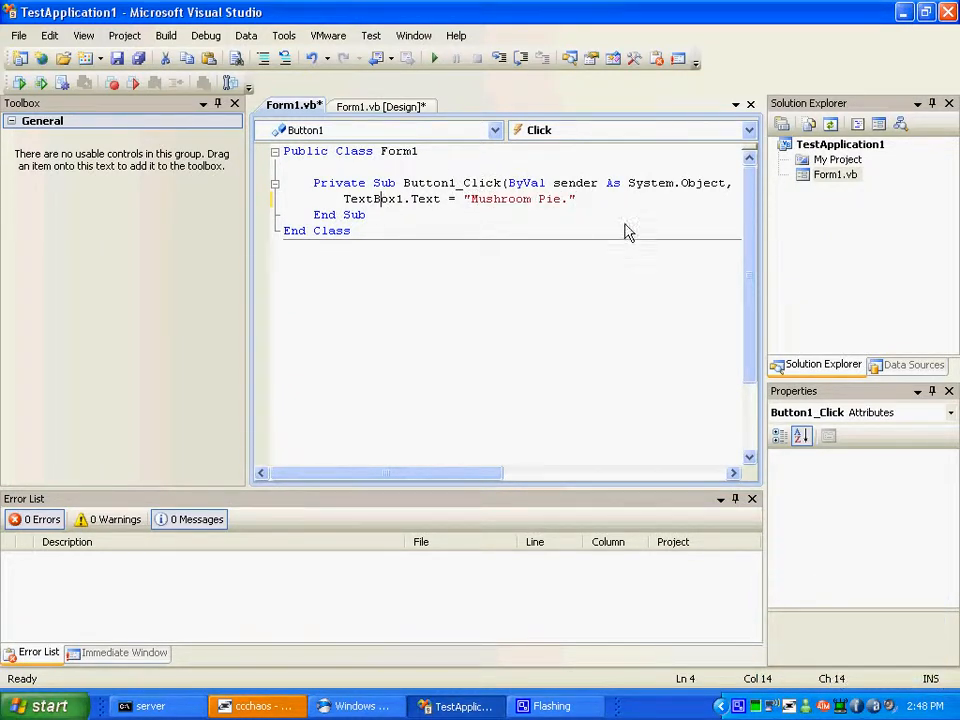
{"action": "mouse_move", "coordinate": [568, 202]}
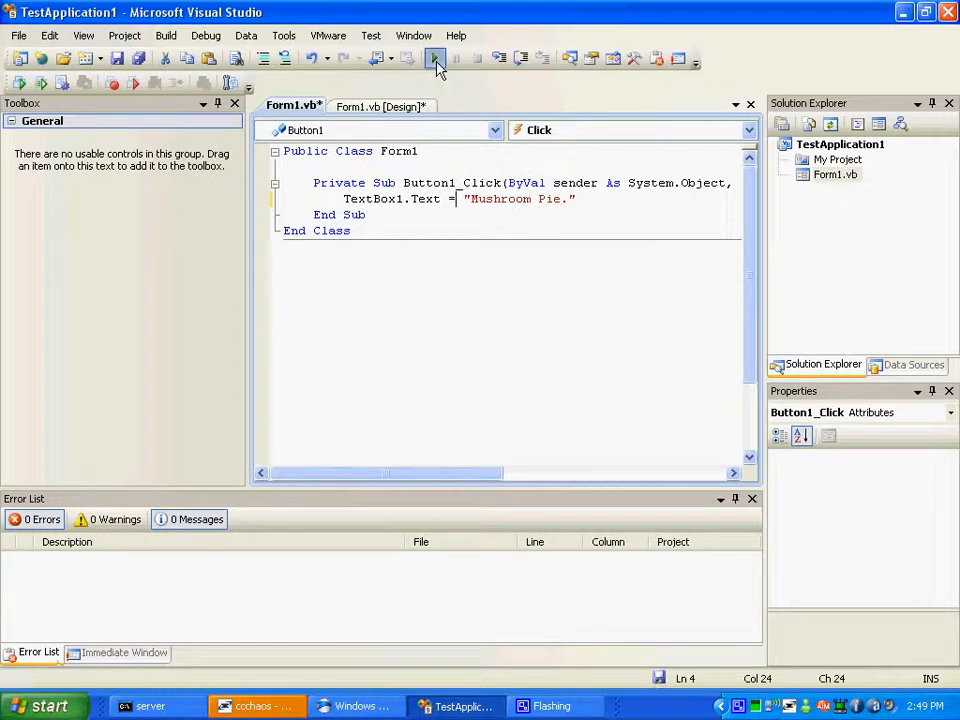
{"action": "left_click", "coordinate": [436, 58]}
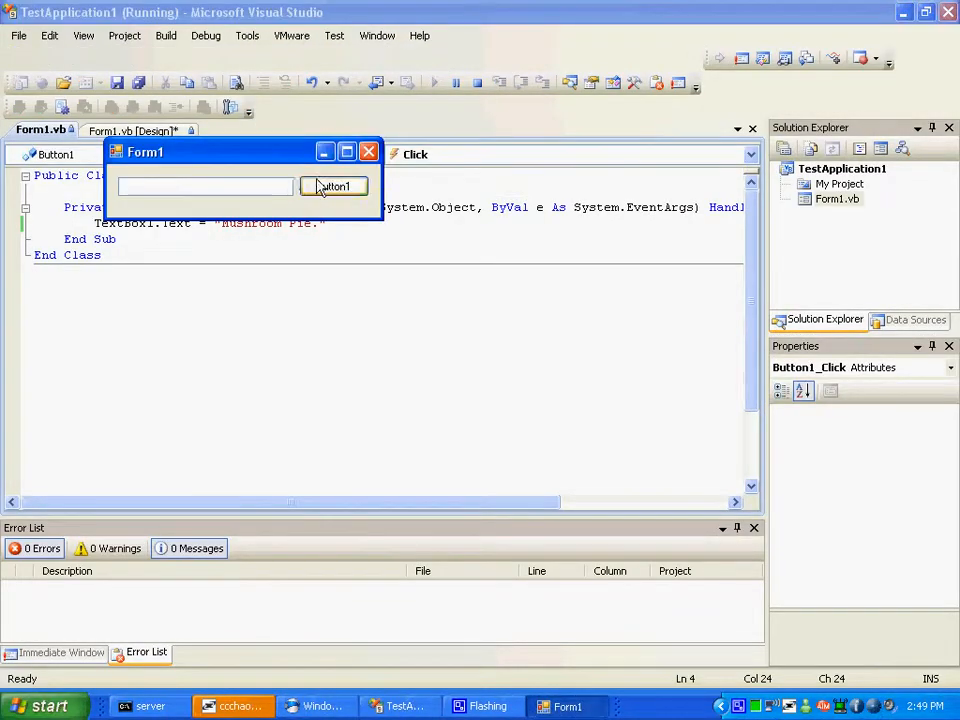
{"action": "left_click", "coordinate": [332, 186]}
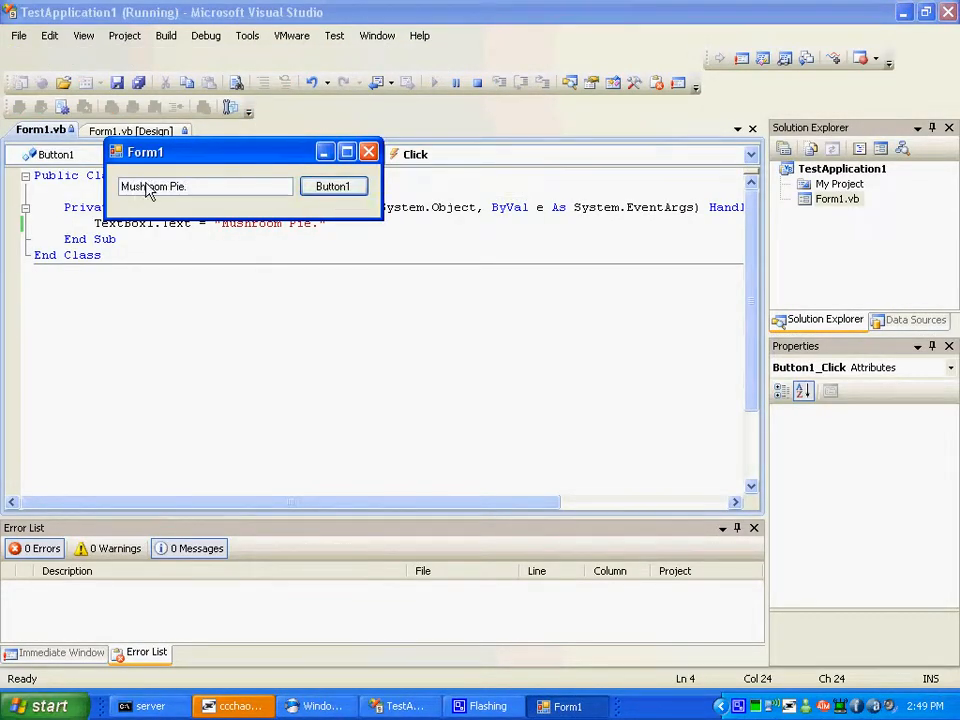
{"action": "mouse_move", "coordinate": [112, 204]}
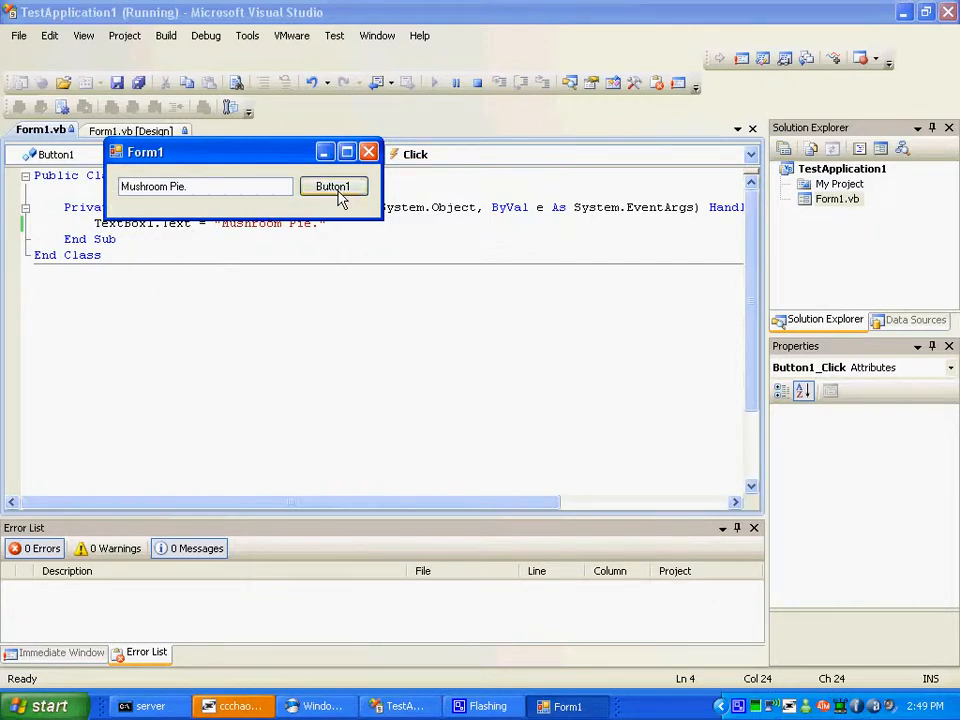
{"action": "left_click", "coordinate": [334, 186]}
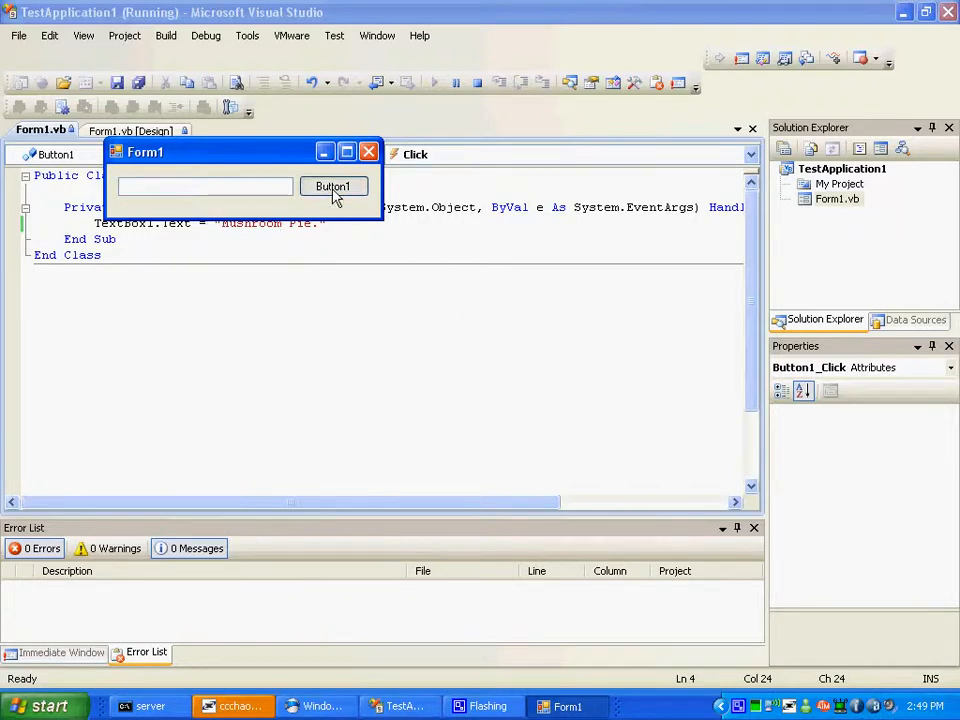
{"action": "left_click", "coordinate": [332, 186]}
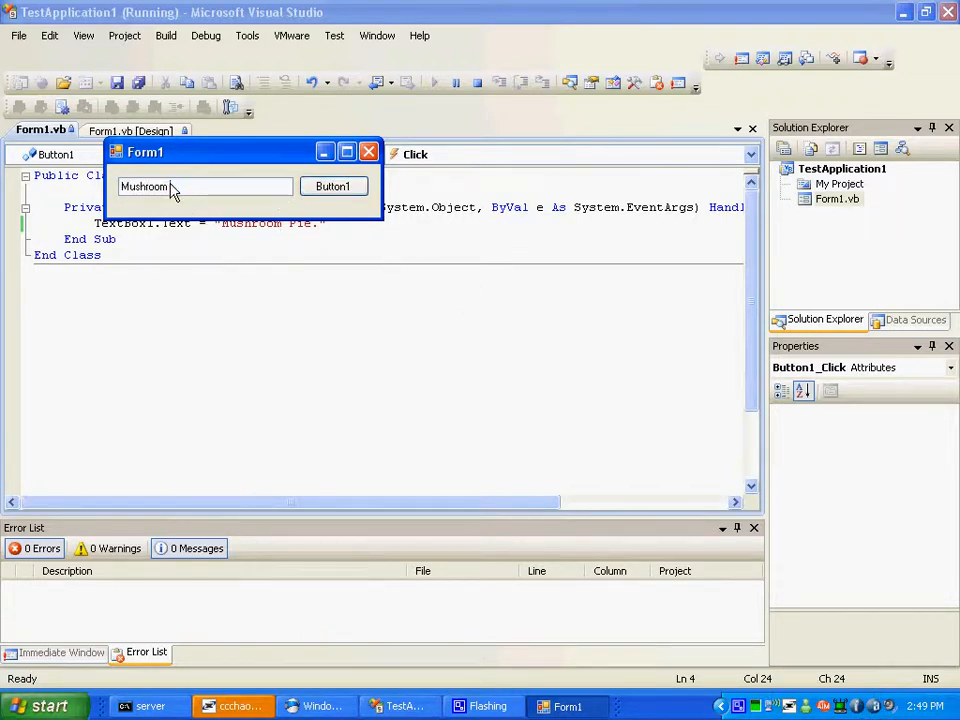
{"action": "left_click", "coordinate": [332, 186]}
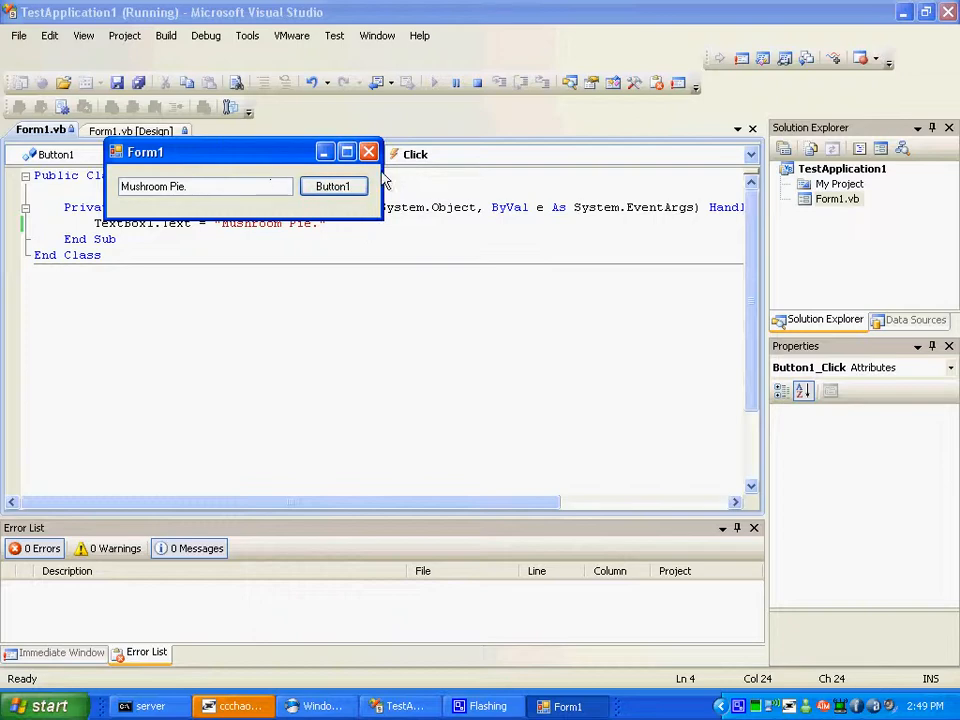
{"action": "left_click", "coordinate": [368, 152]}
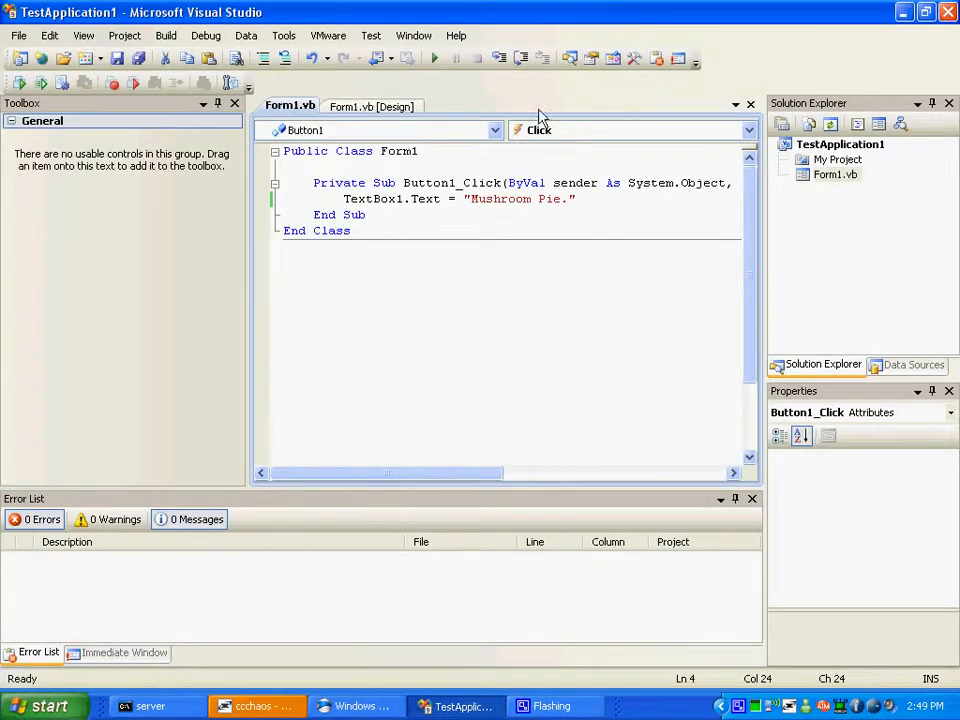